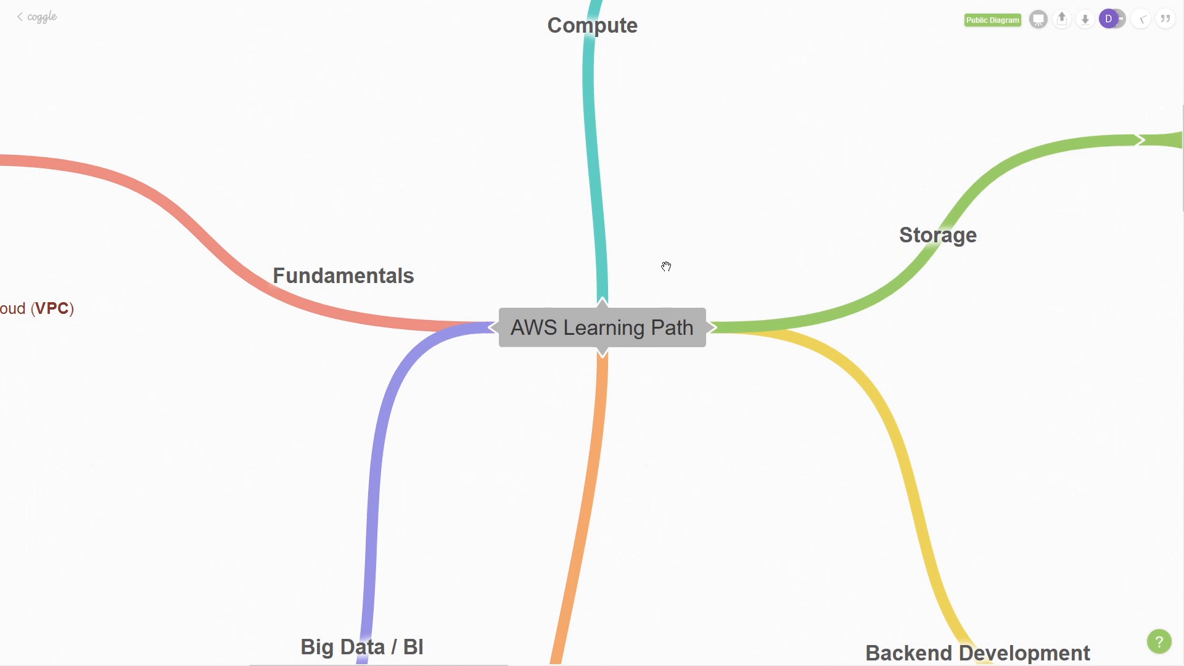
mouse_move(485, 261)
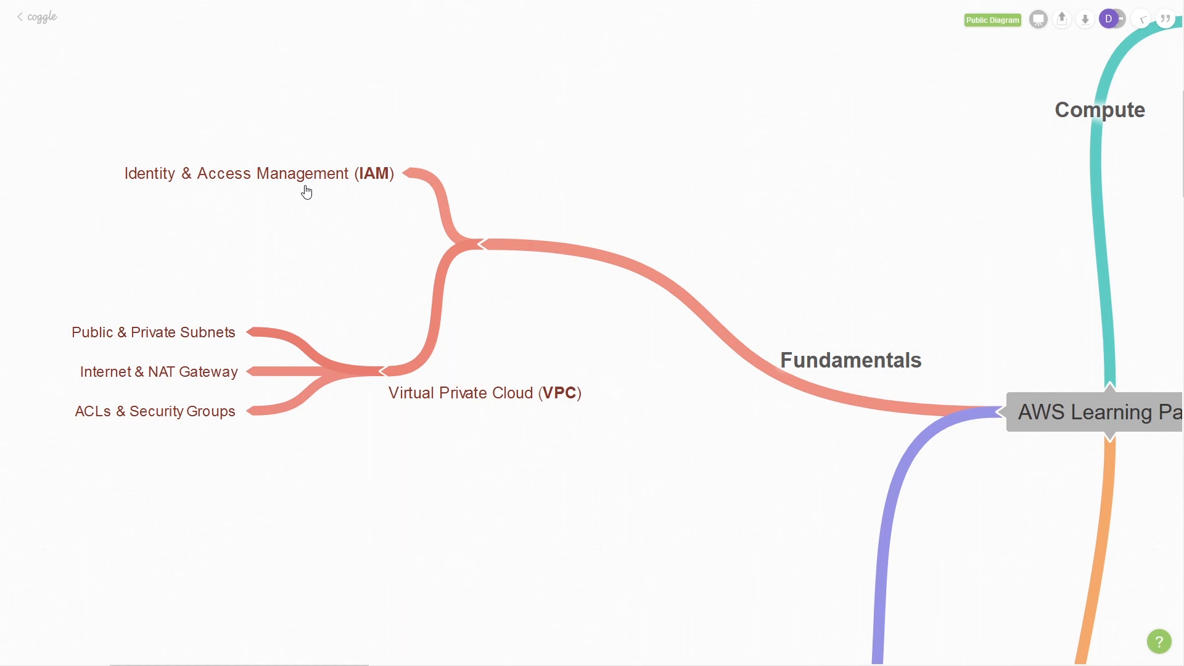
mouse_move(448, 426)
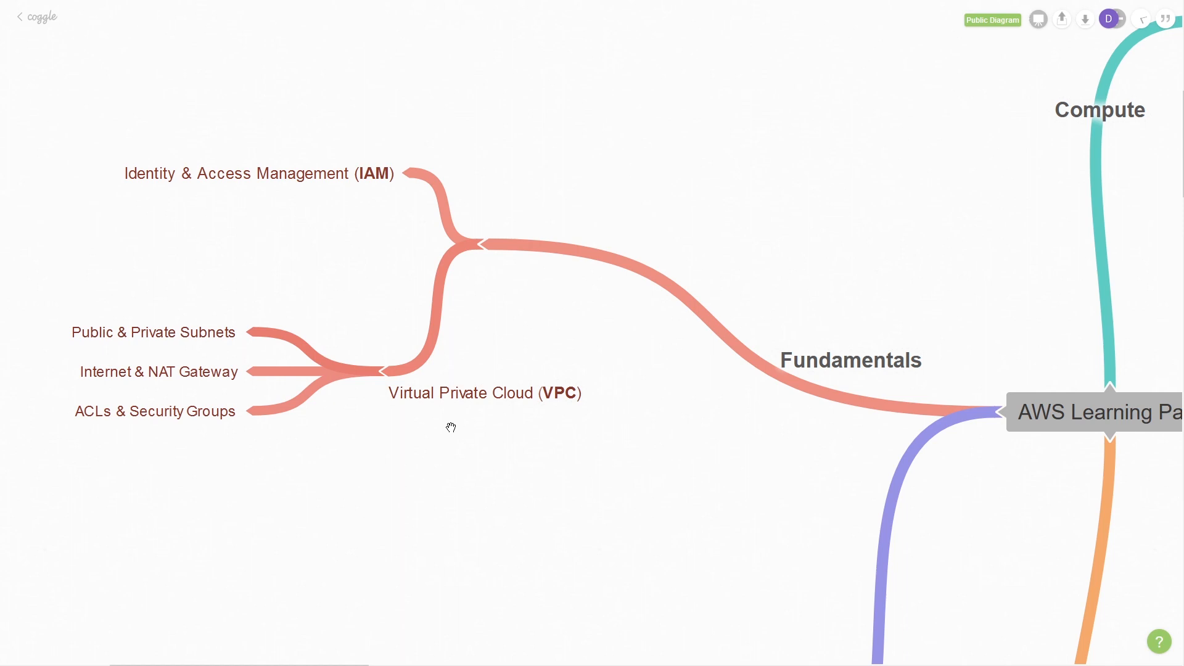
mouse_move(42, 344)
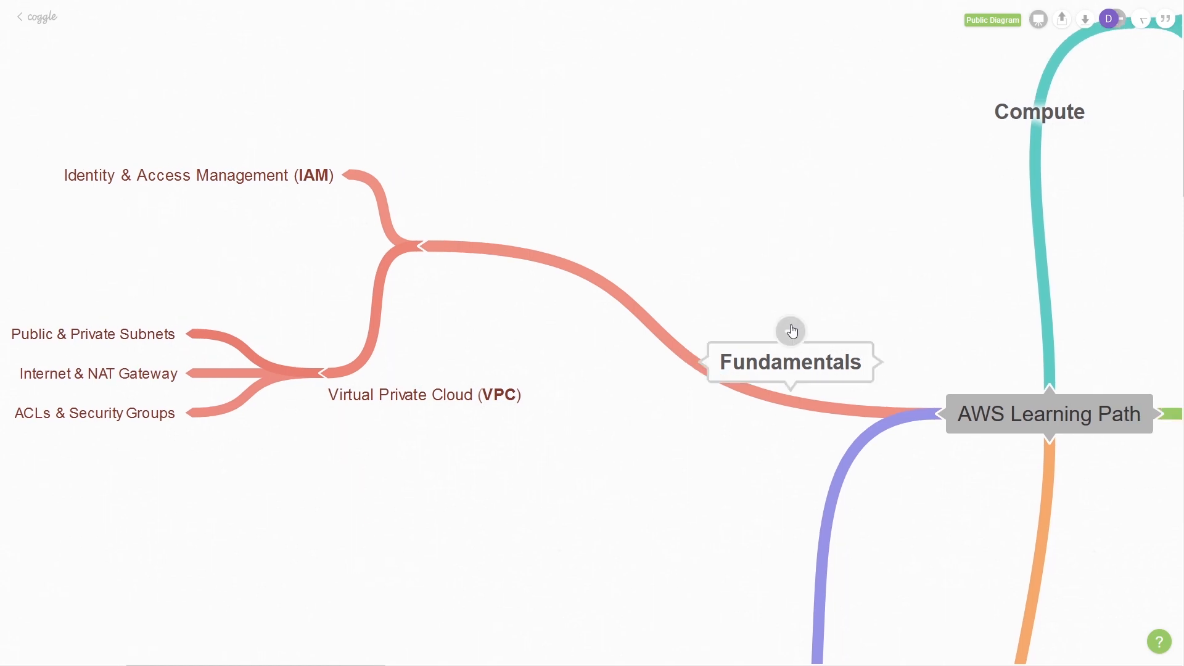
Step: Pan the map to show Compute (EC2, Load Balancers, Autoscaling, Lambda) and Storage (S3, RDS, DynamoDB)
left_click_drag(791, 330, 642, 294)
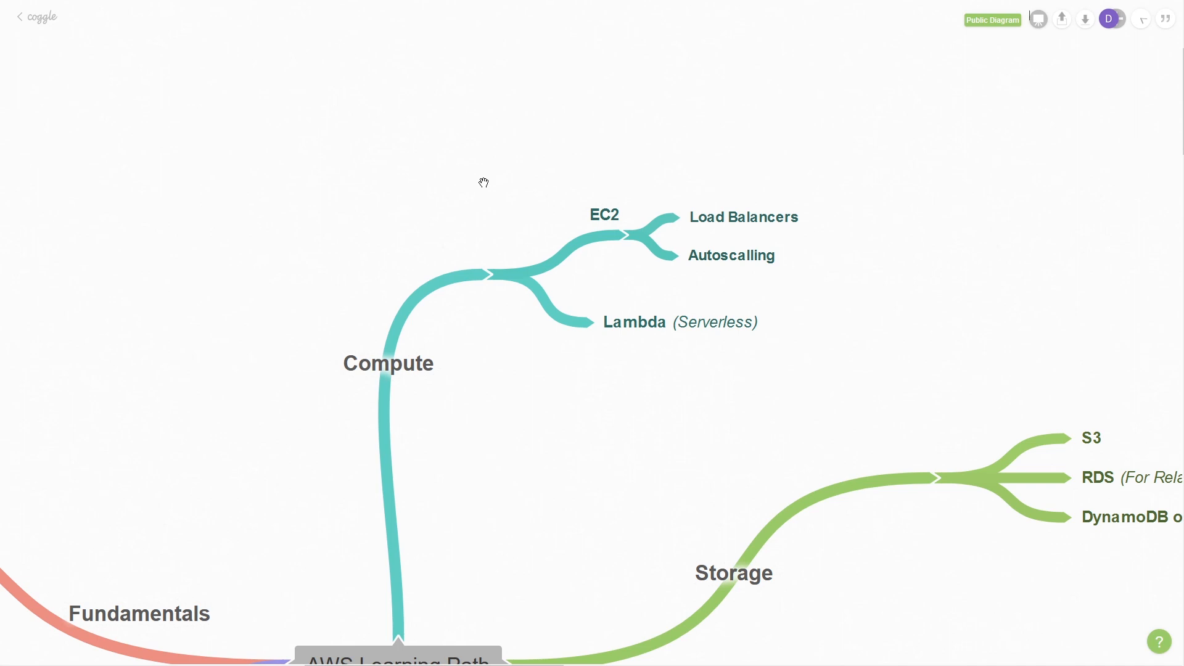
mouse_move(803, 177)
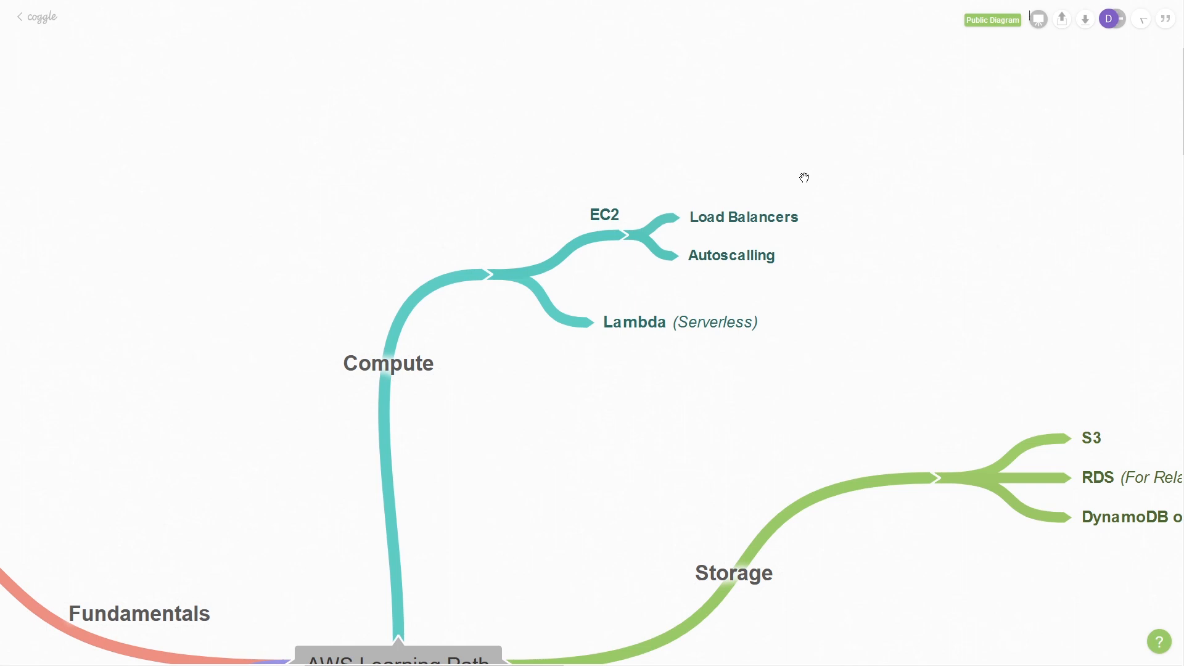
mouse_move(811, 280)
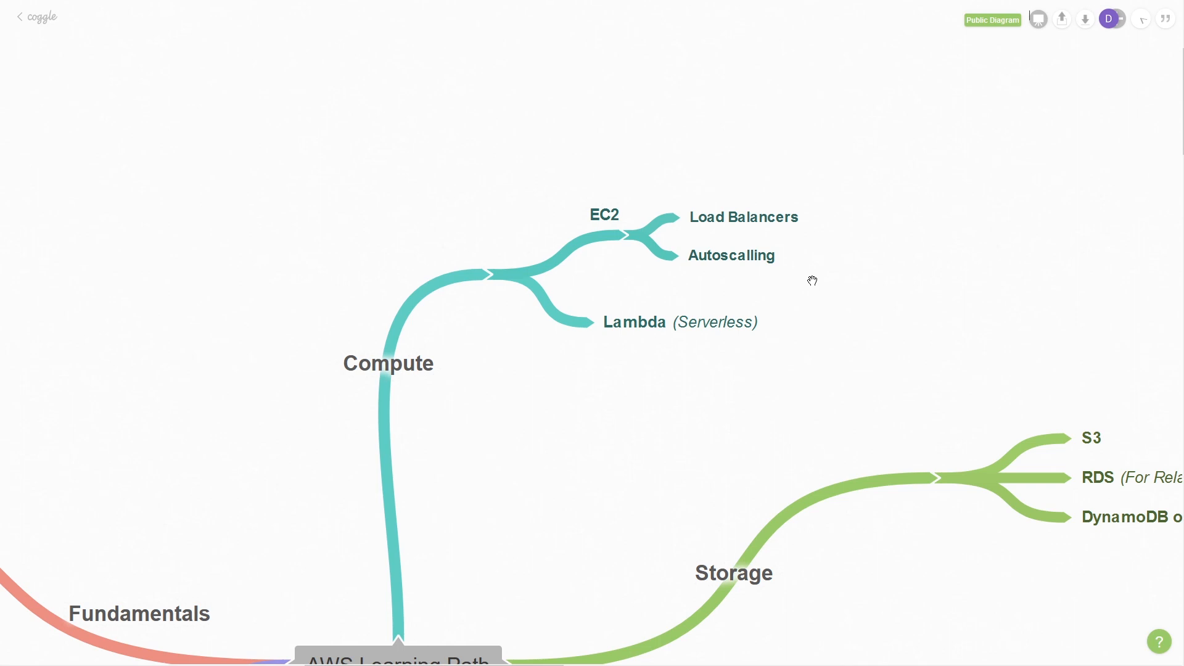
mouse_move(643, 350)
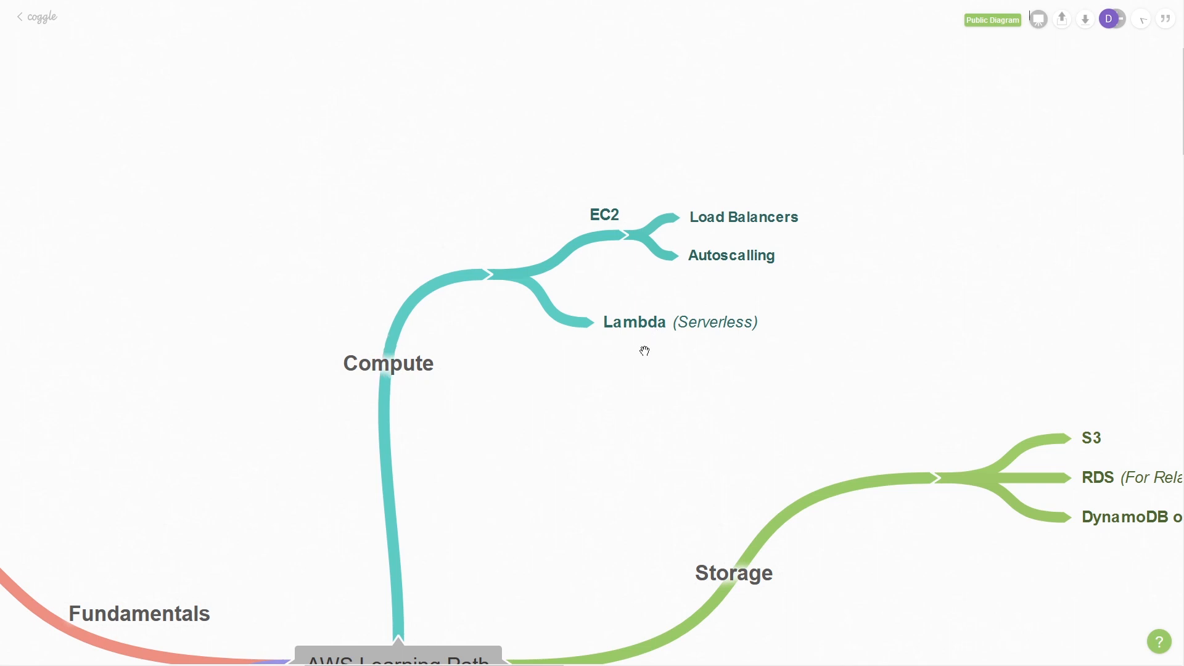
mouse_move(640, 350)
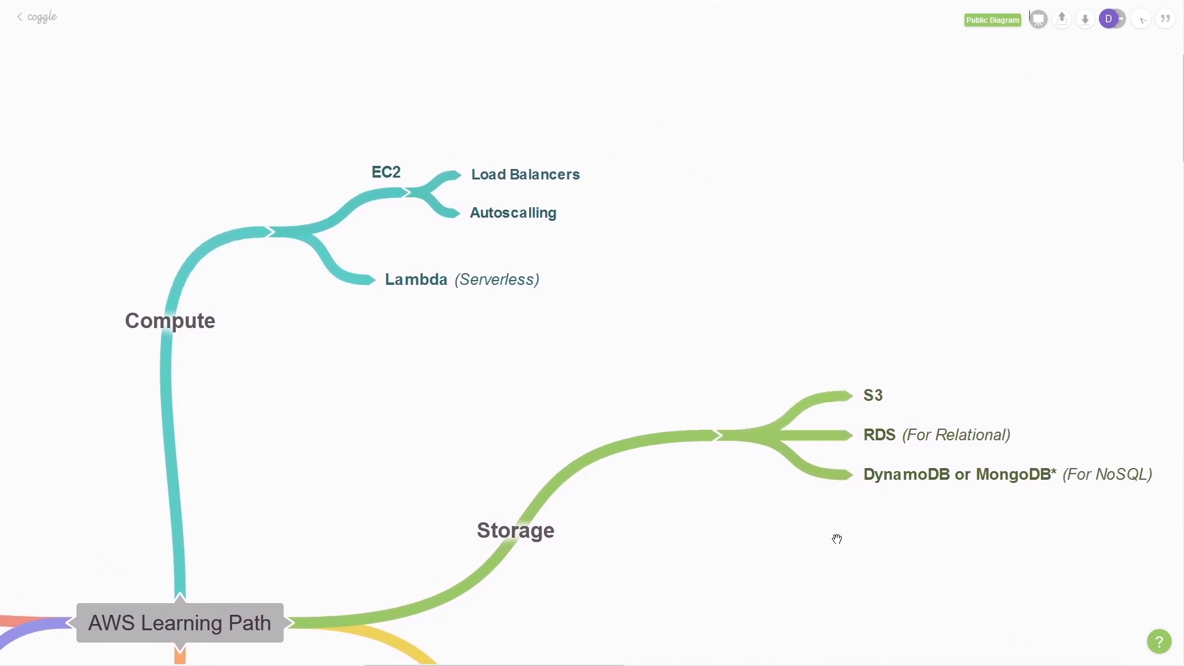
left_click_drag(836, 538, 695, 526)
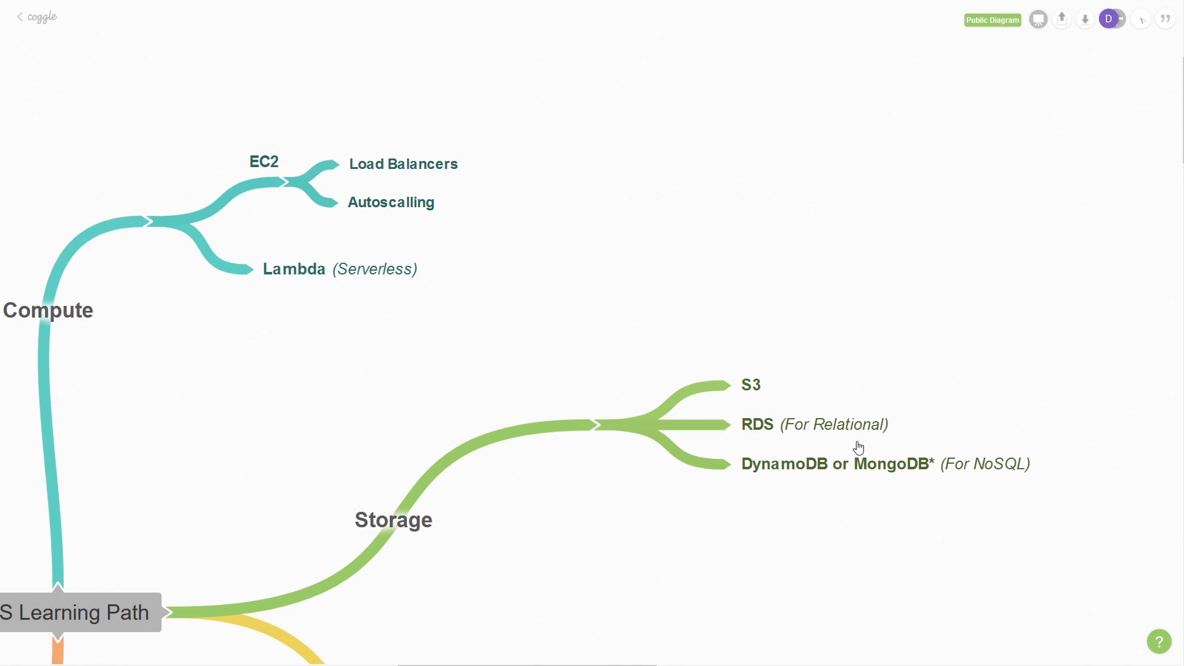
mouse_move(775, 443)
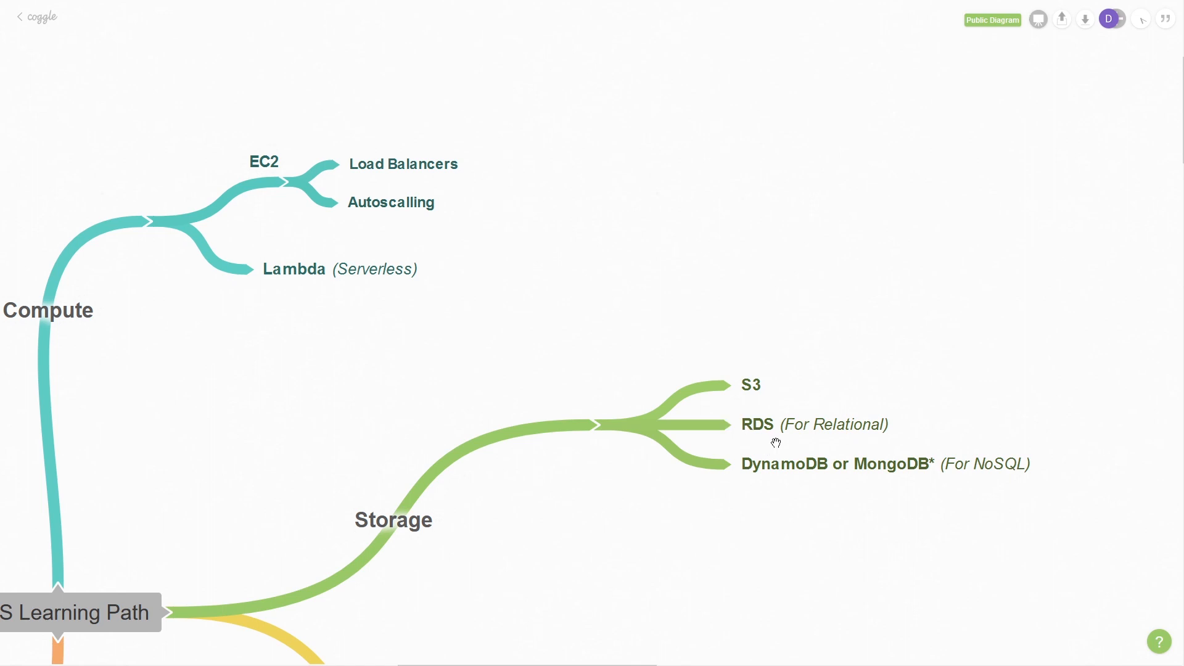
mouse_move(267, 176)
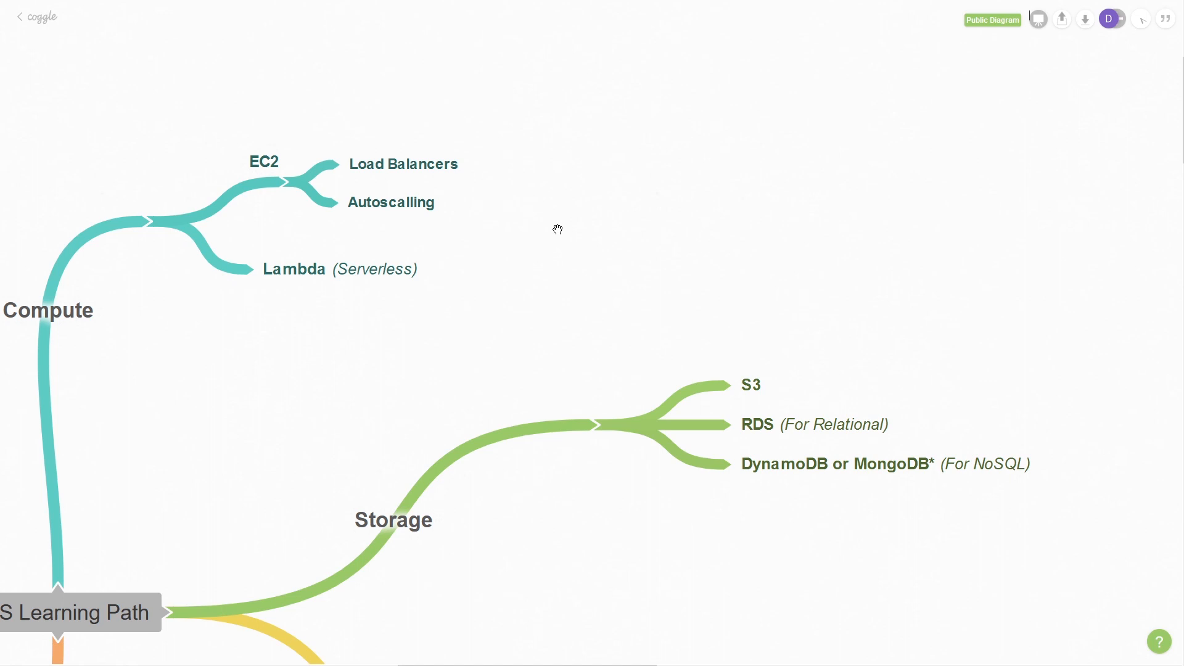
mouse_move(899, 442)
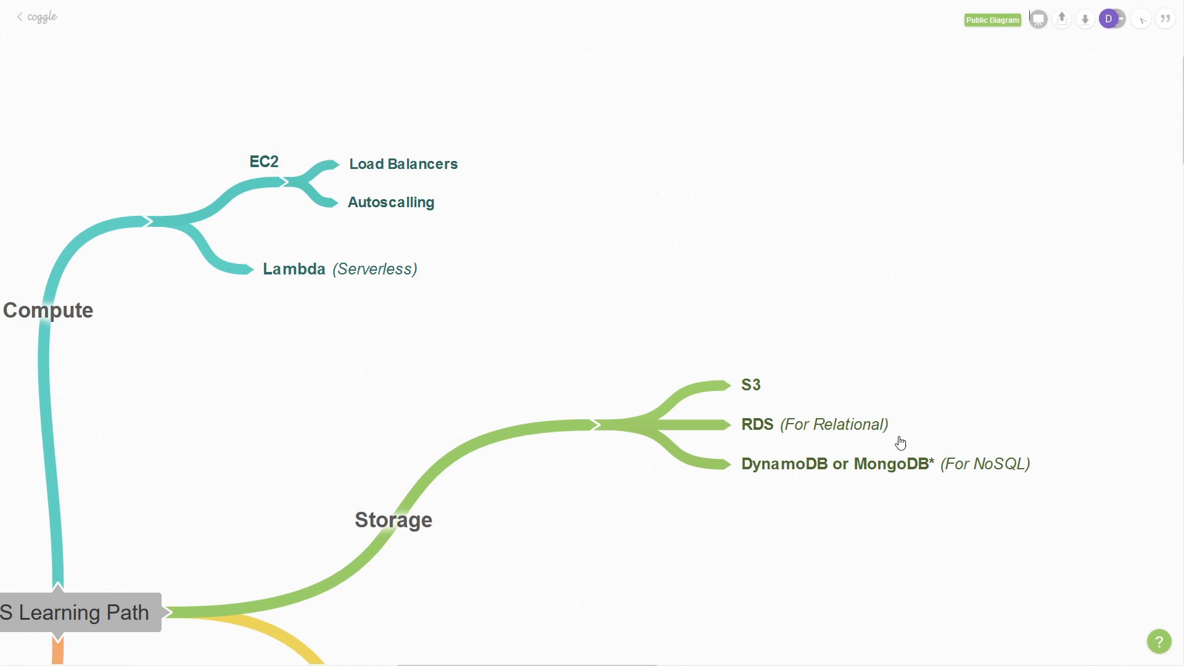
mouse_move(294, 181)
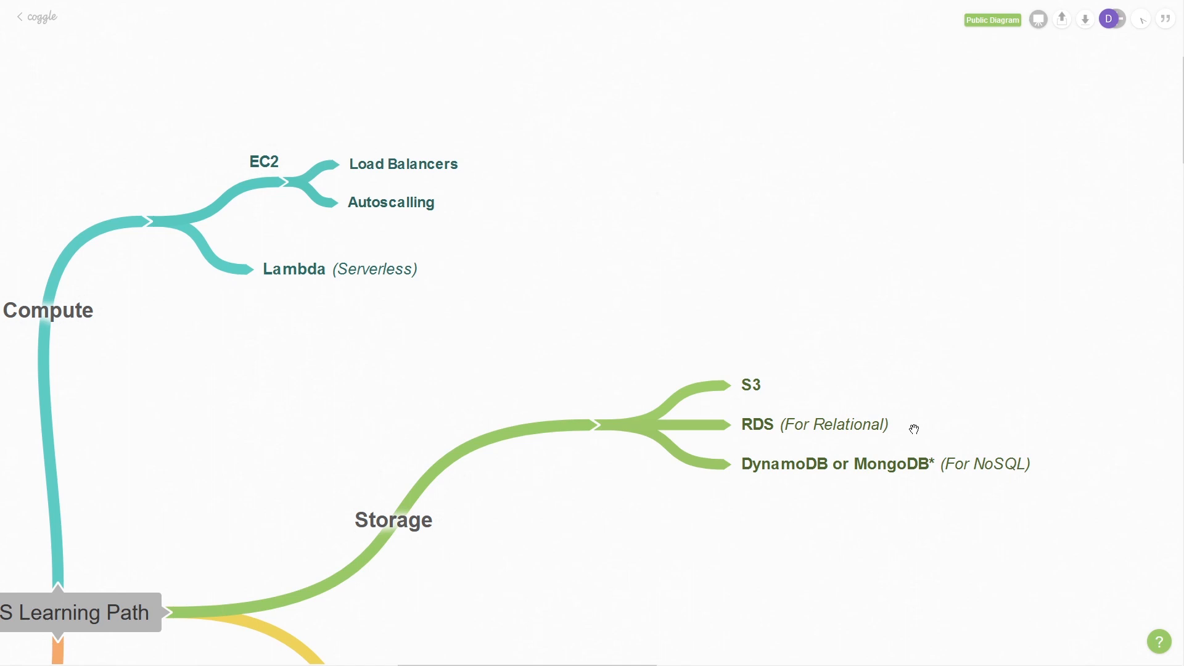
mouse_move(815, 430)
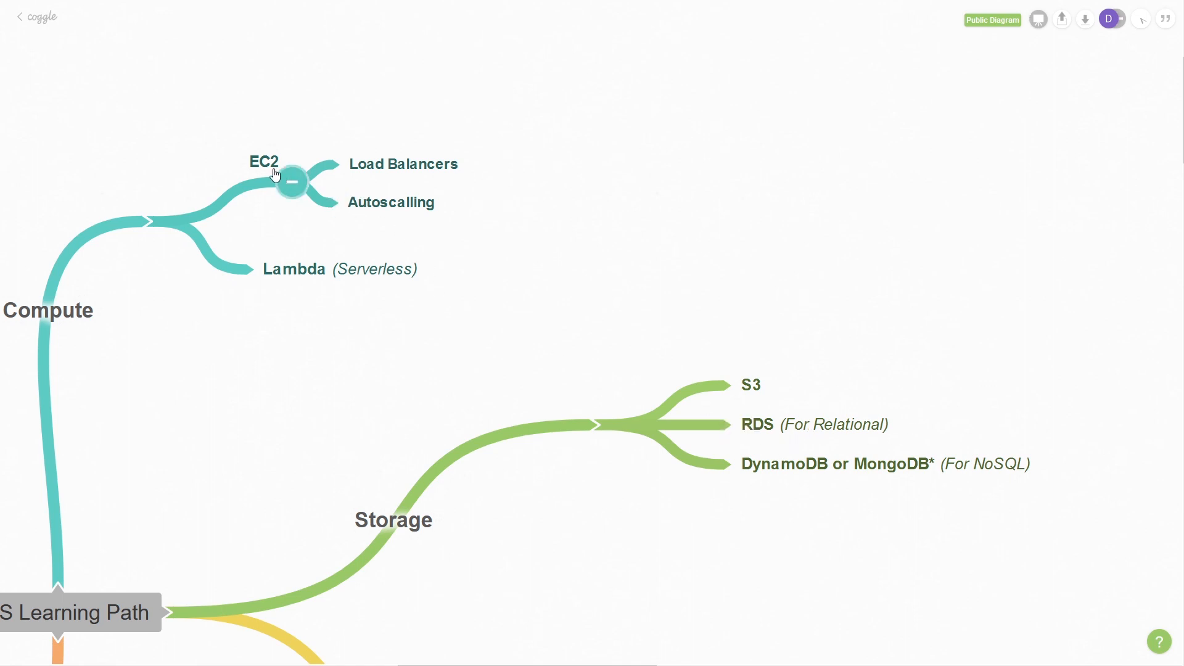
mouse_move(272, 178)
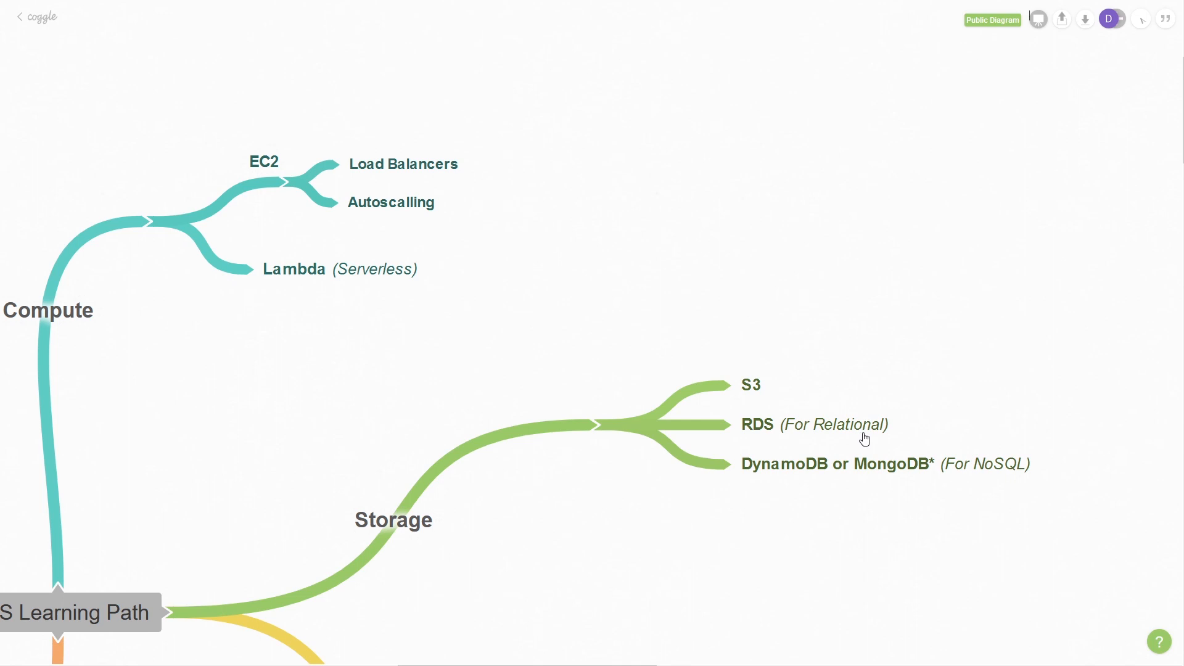
mouse_move(849, 441)
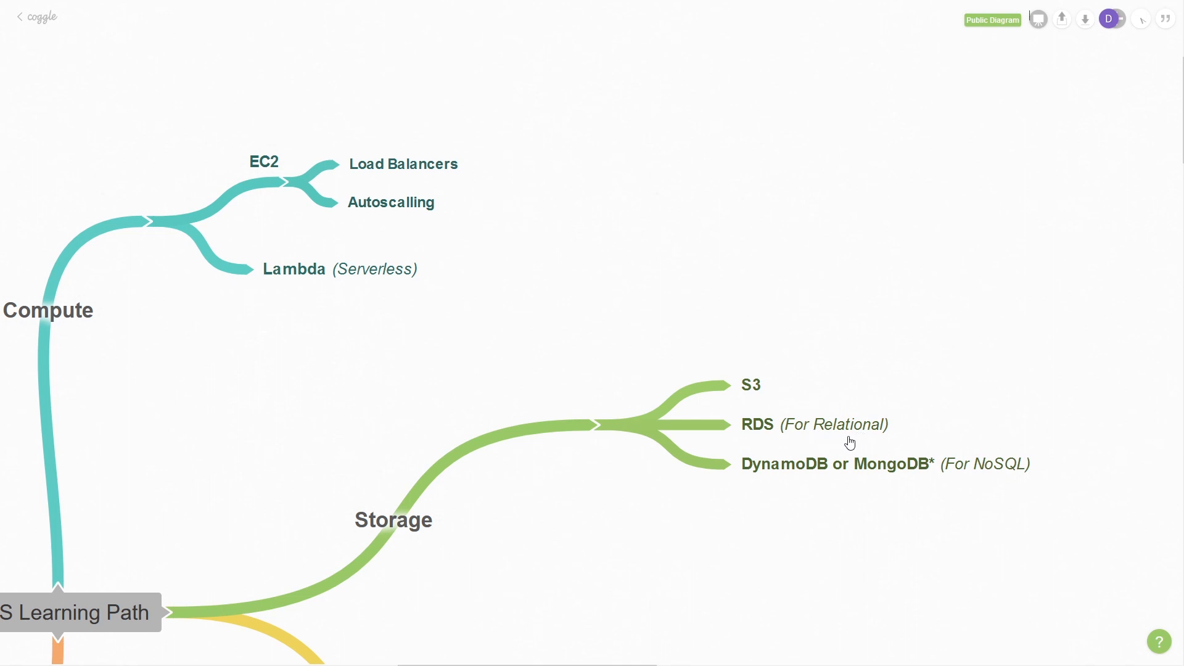
mouse_move(810, 440)
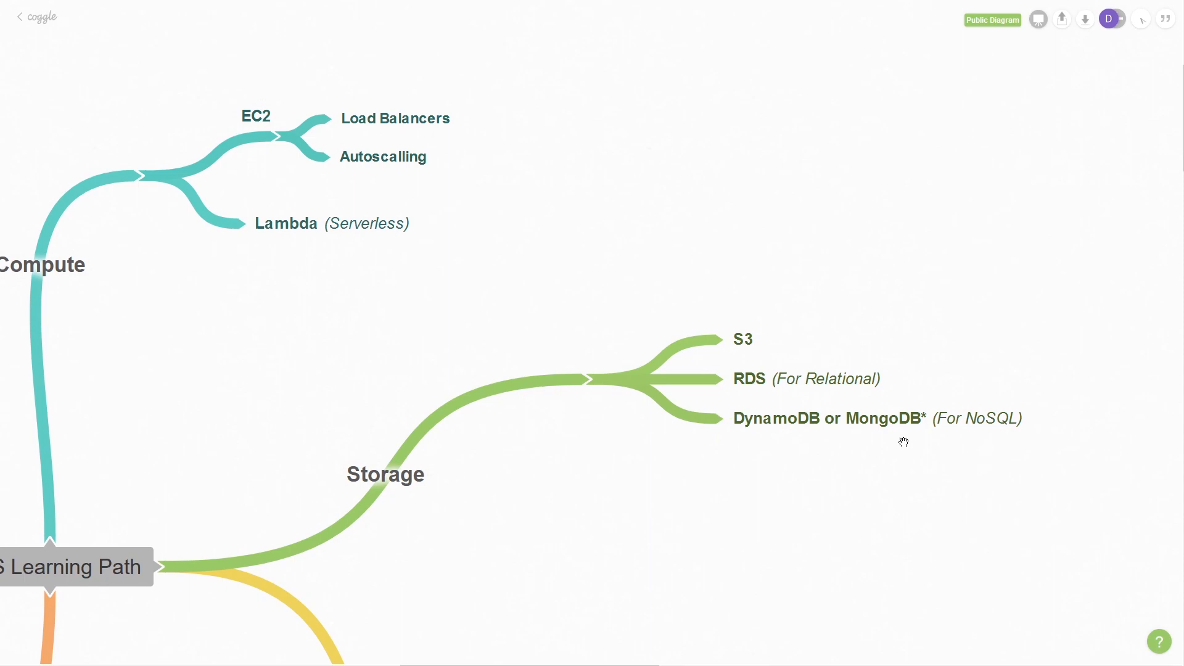
mouse_move(814, 444)
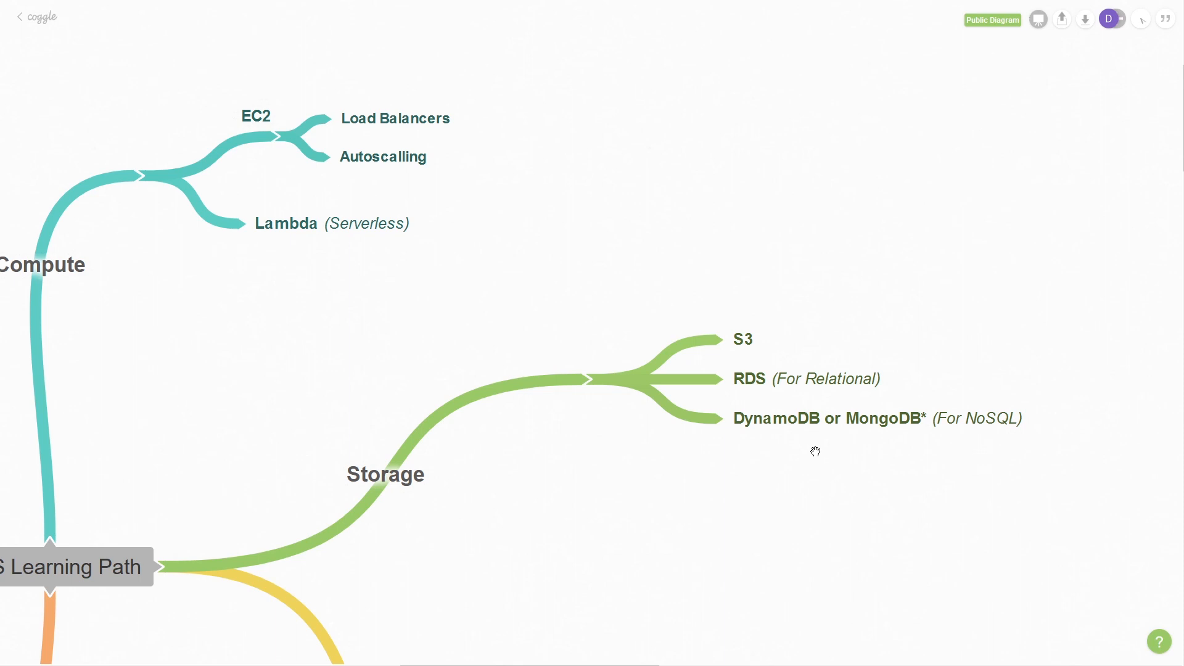
mouse_move(814, 453)
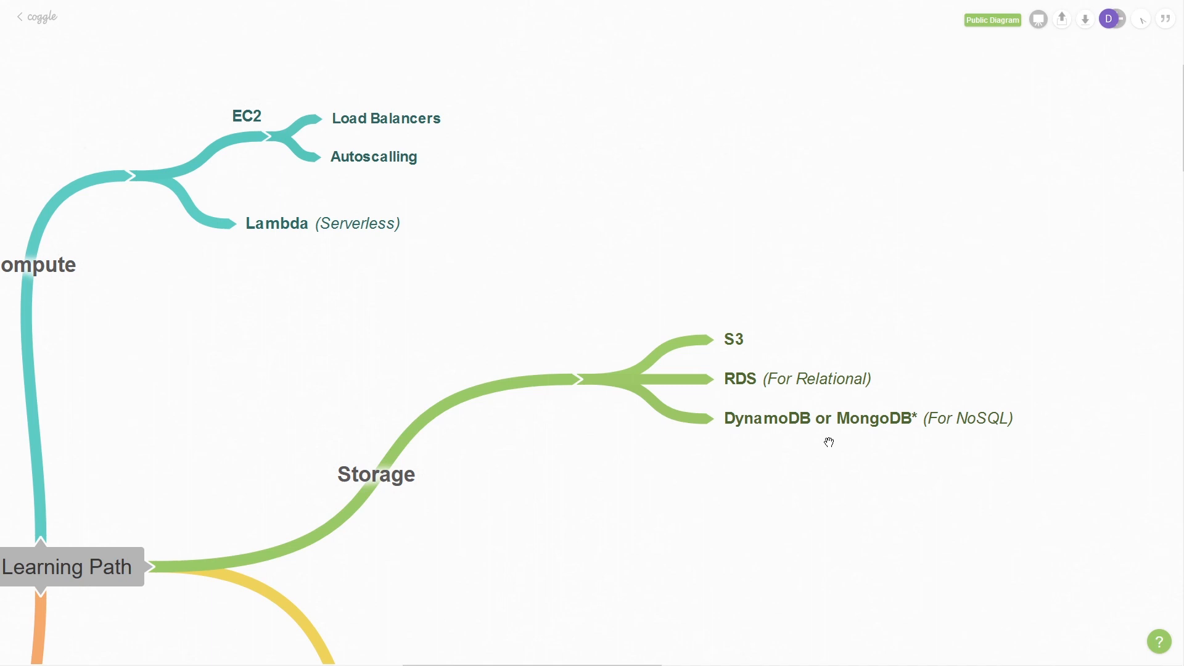
mouse_move(868, 441)
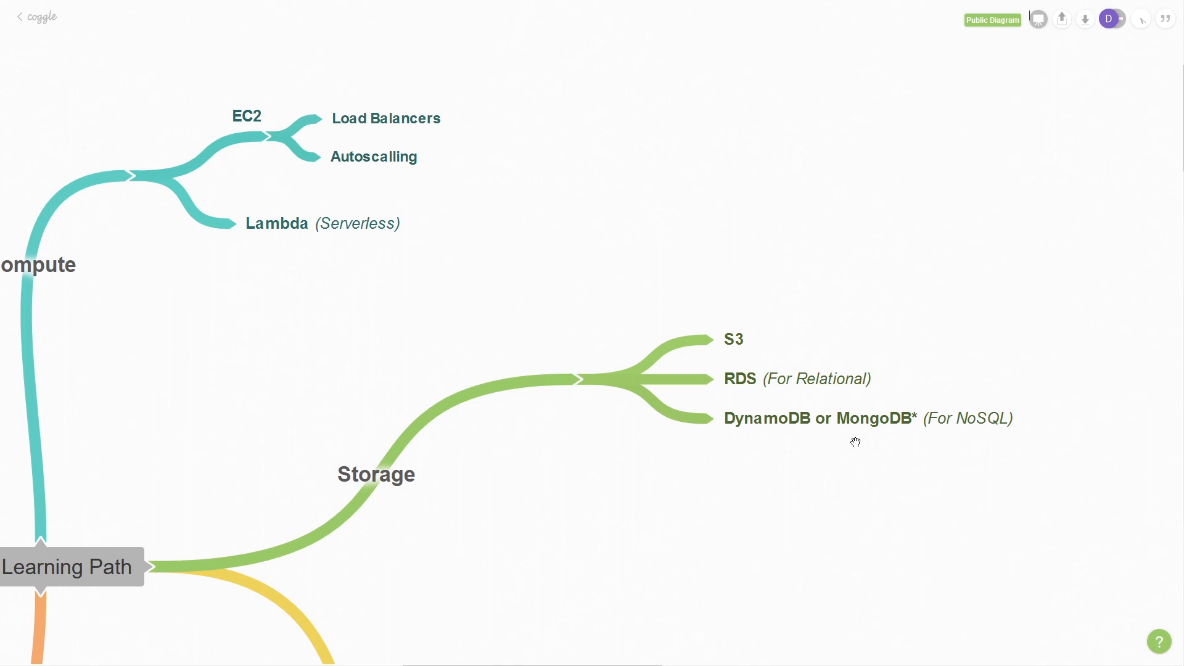
mouse_move(676, 453)
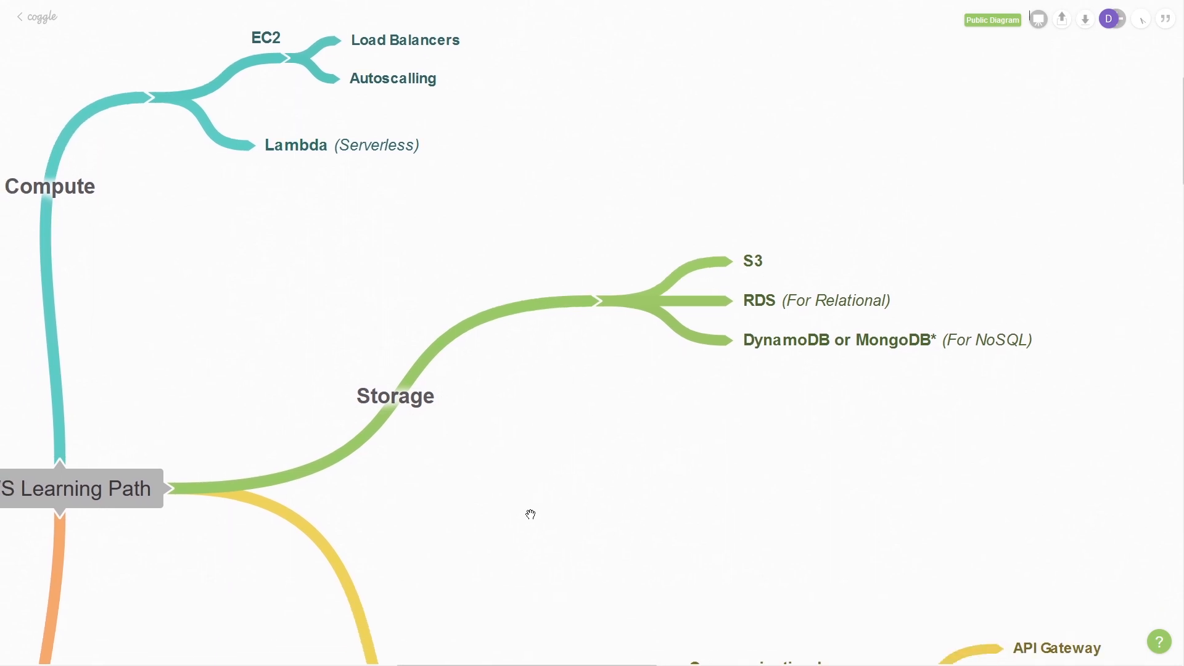
mouse_move(565, 483)
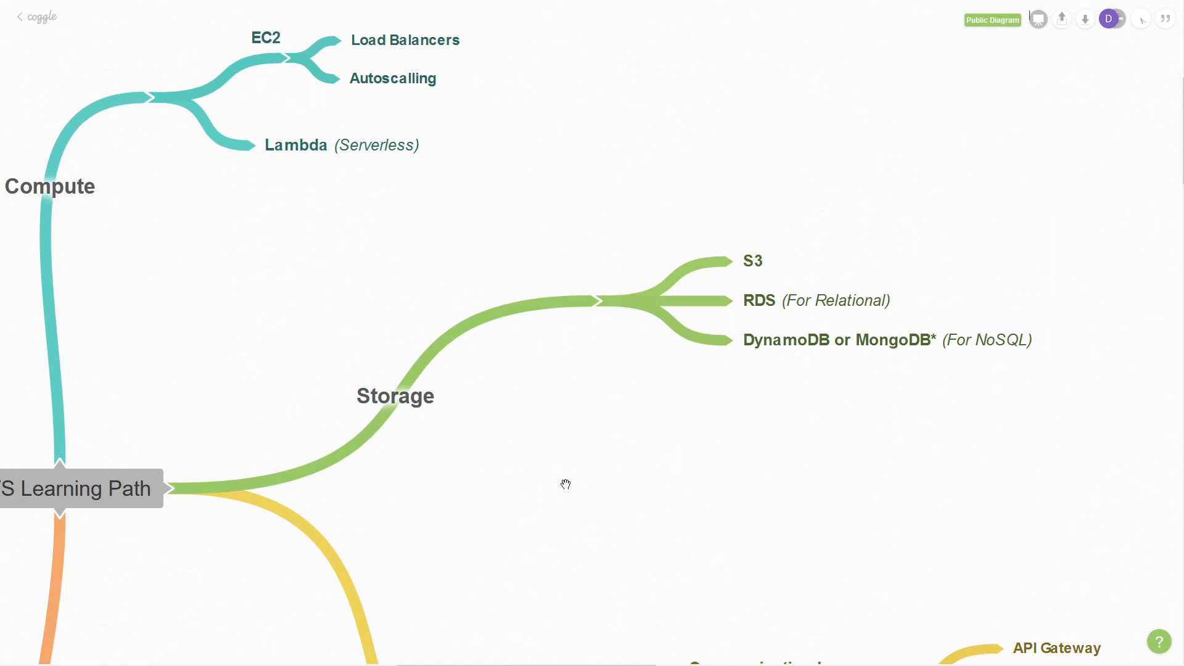
mouse_move(600, 576)
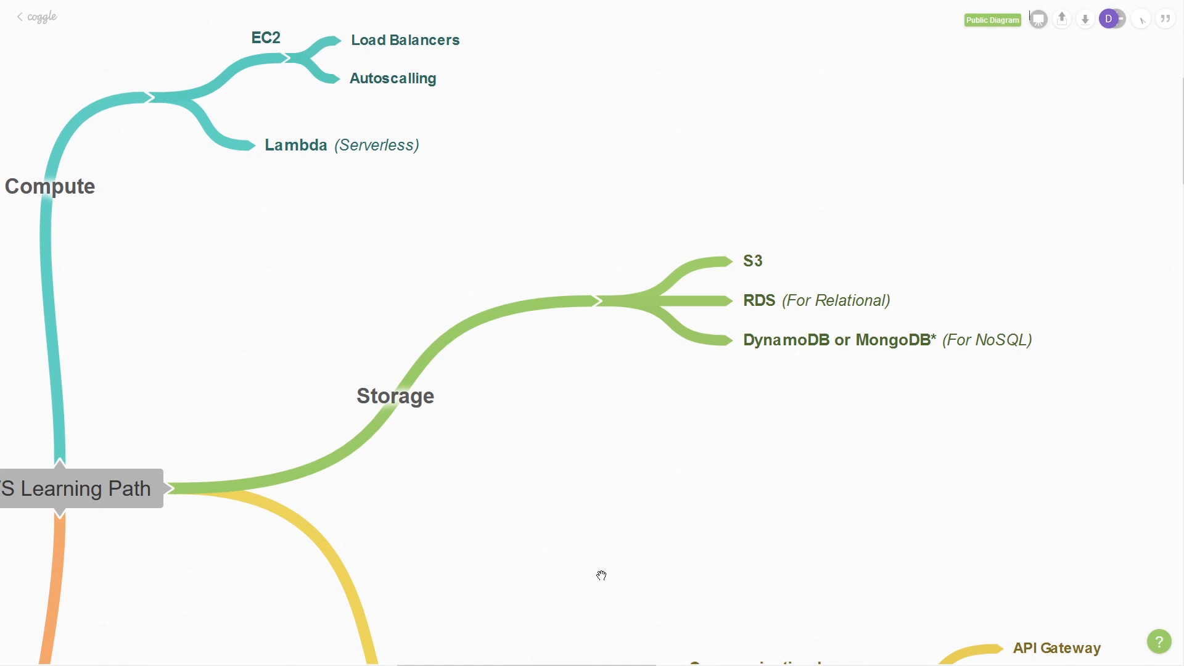
mouse_move(602, 579)
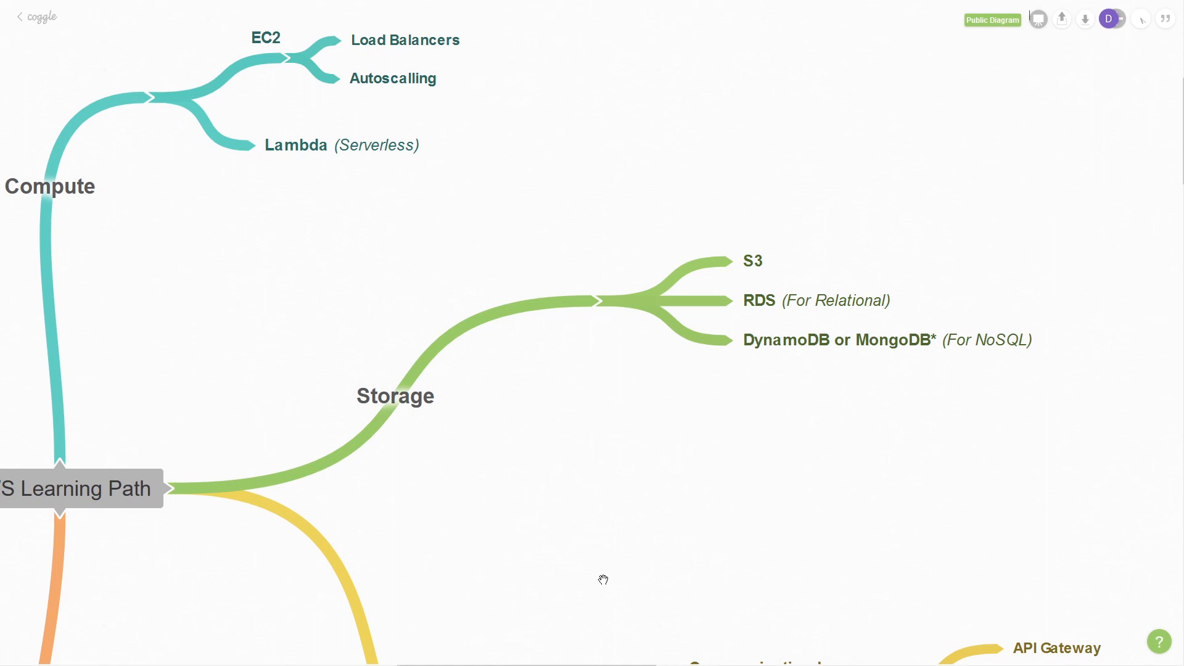
scroll("down", 3)
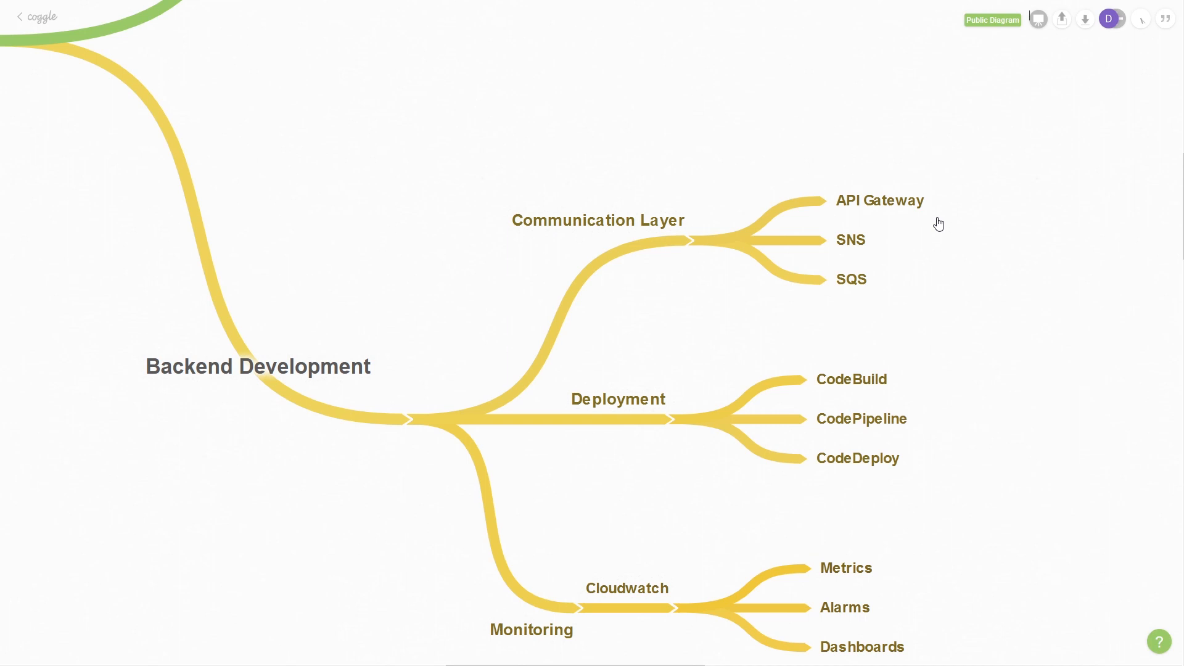
mouse_move(910, 221)
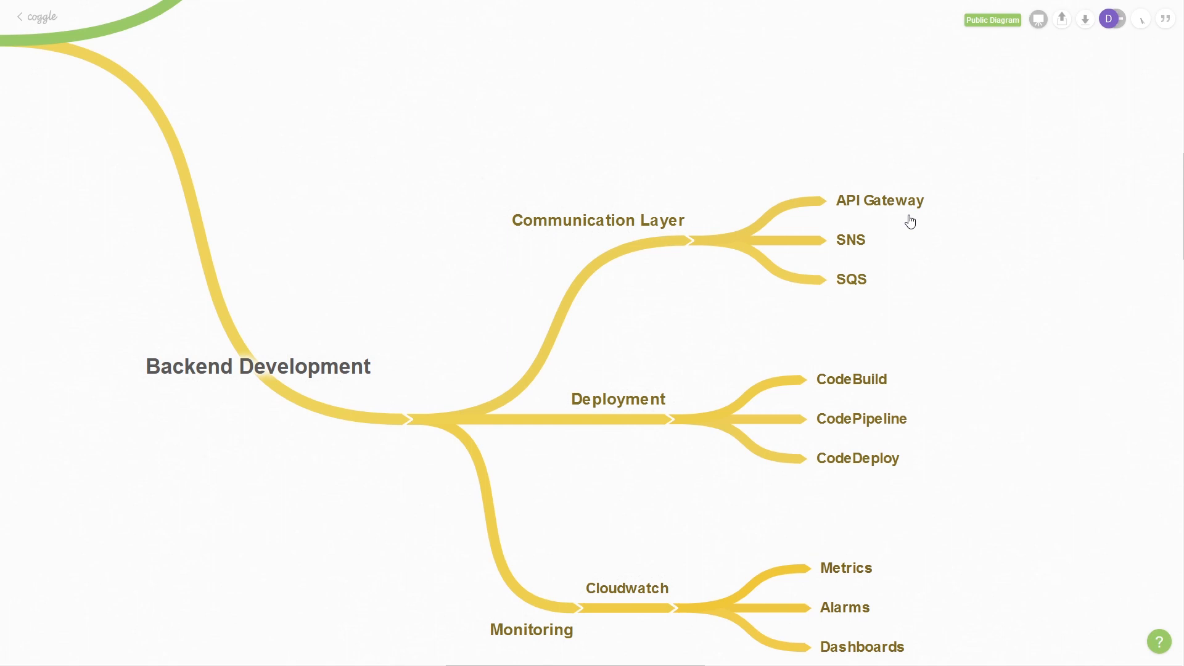
mouse_move(890, 247)
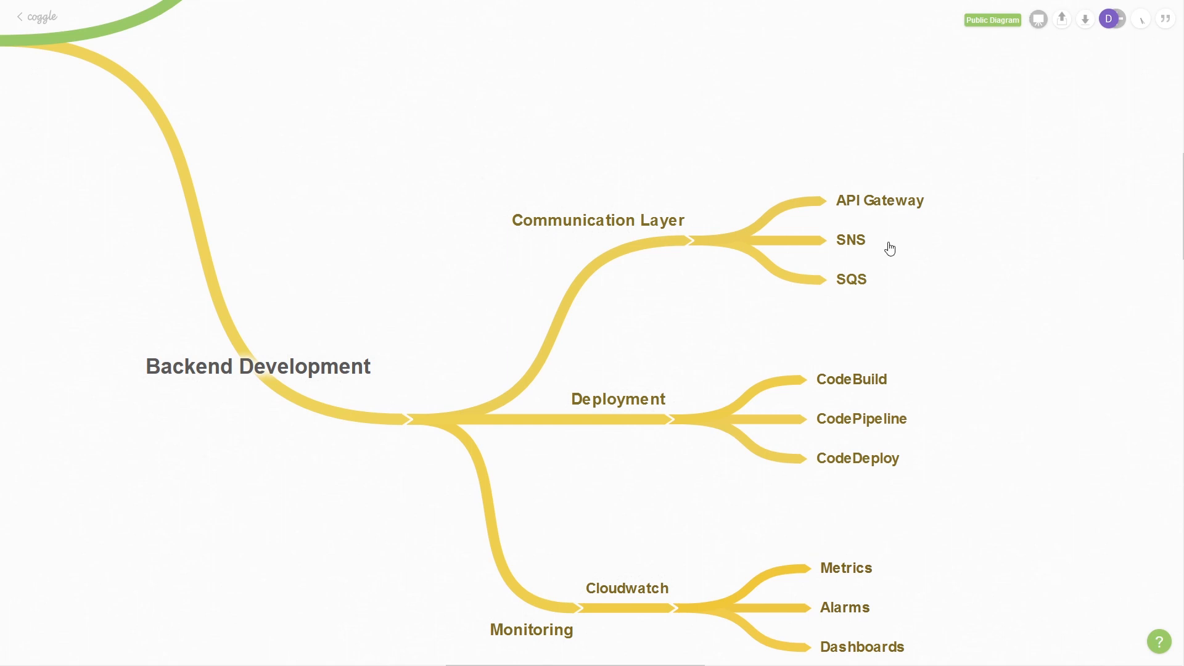
mouse_move(891, 291)
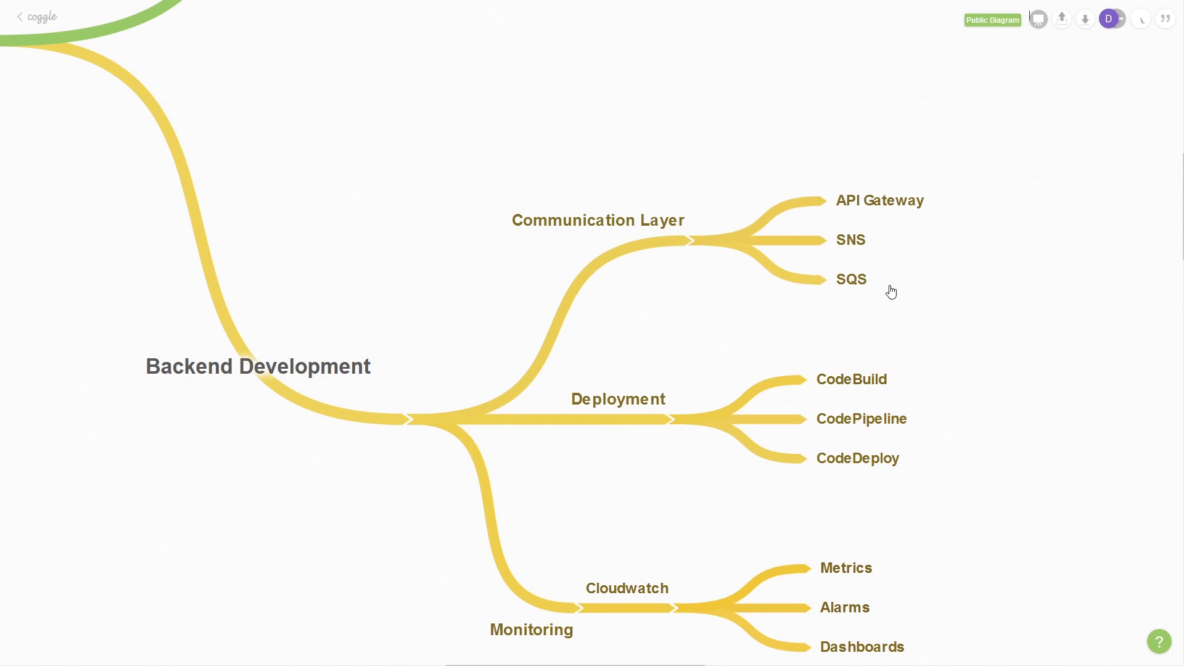
mouse_move(892, 240)
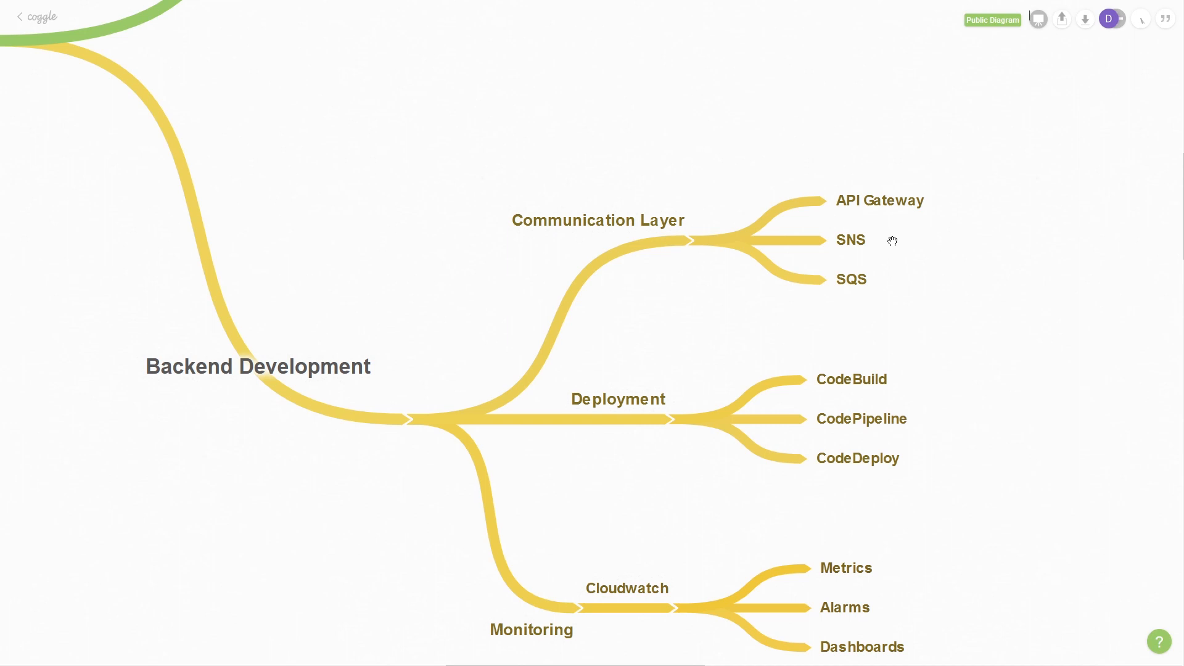
mouse_move(905, 314)
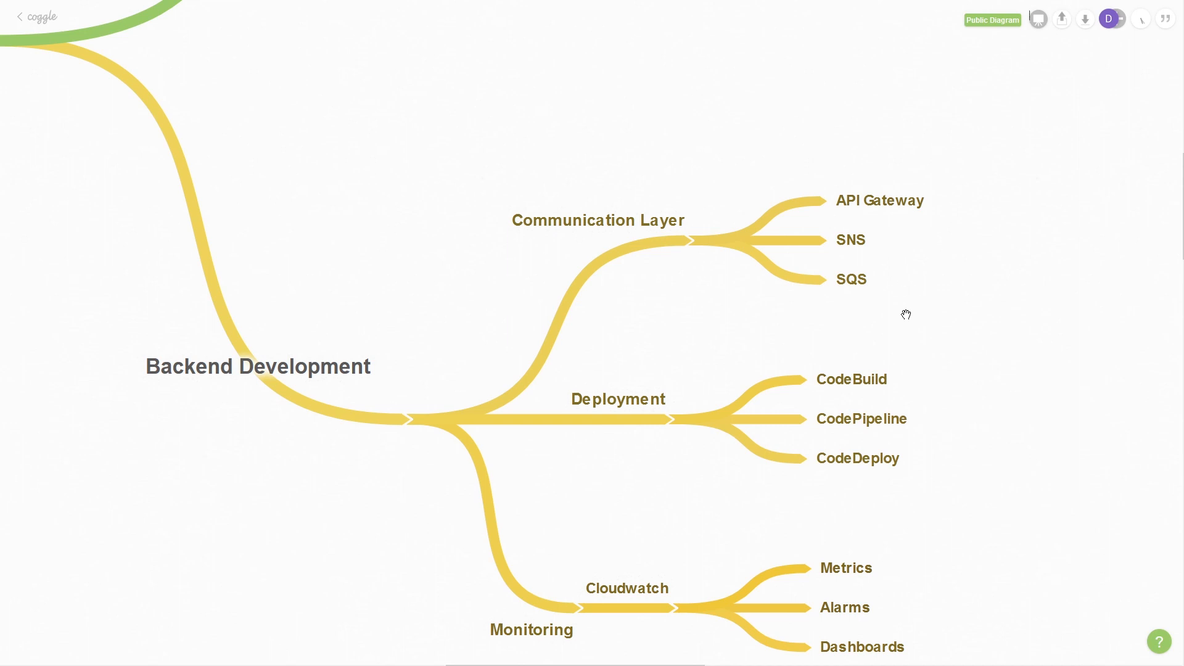
mouse_move(872, 303)
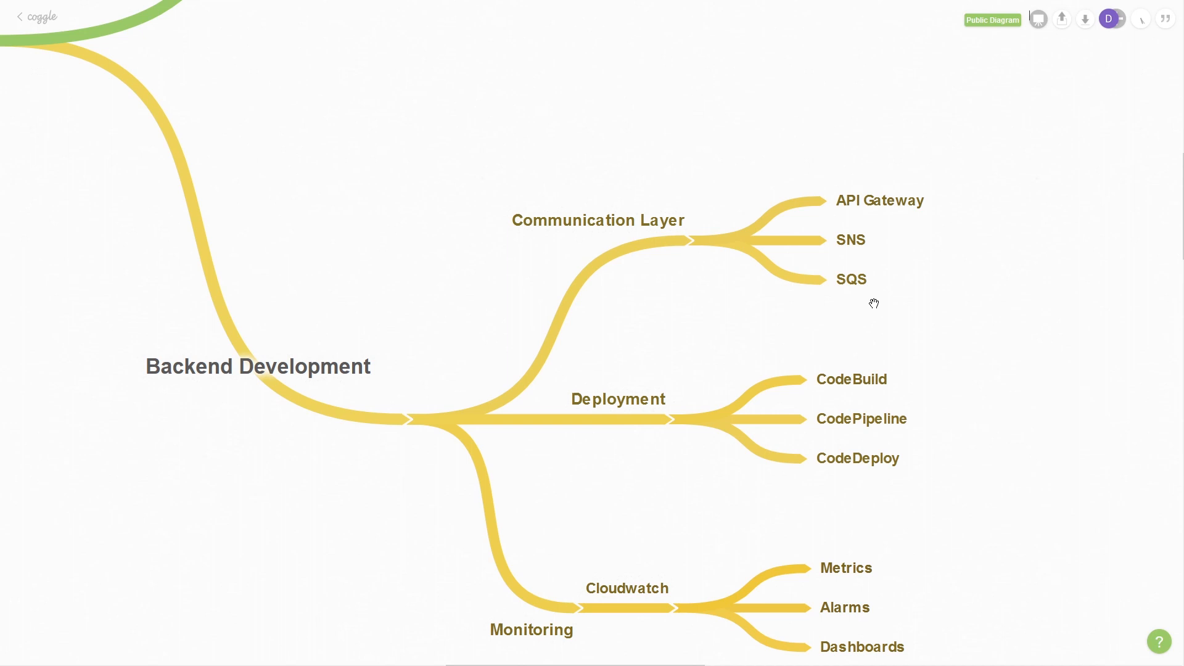
mouse_move(905, 247)
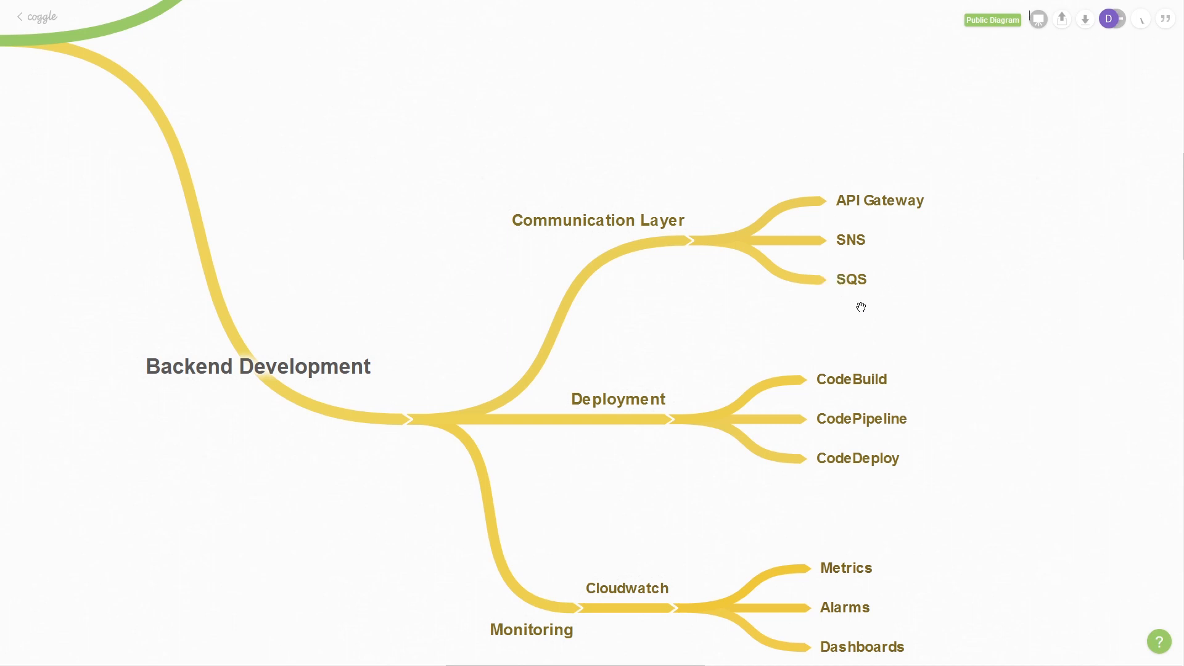
mouse_move(887, 300)
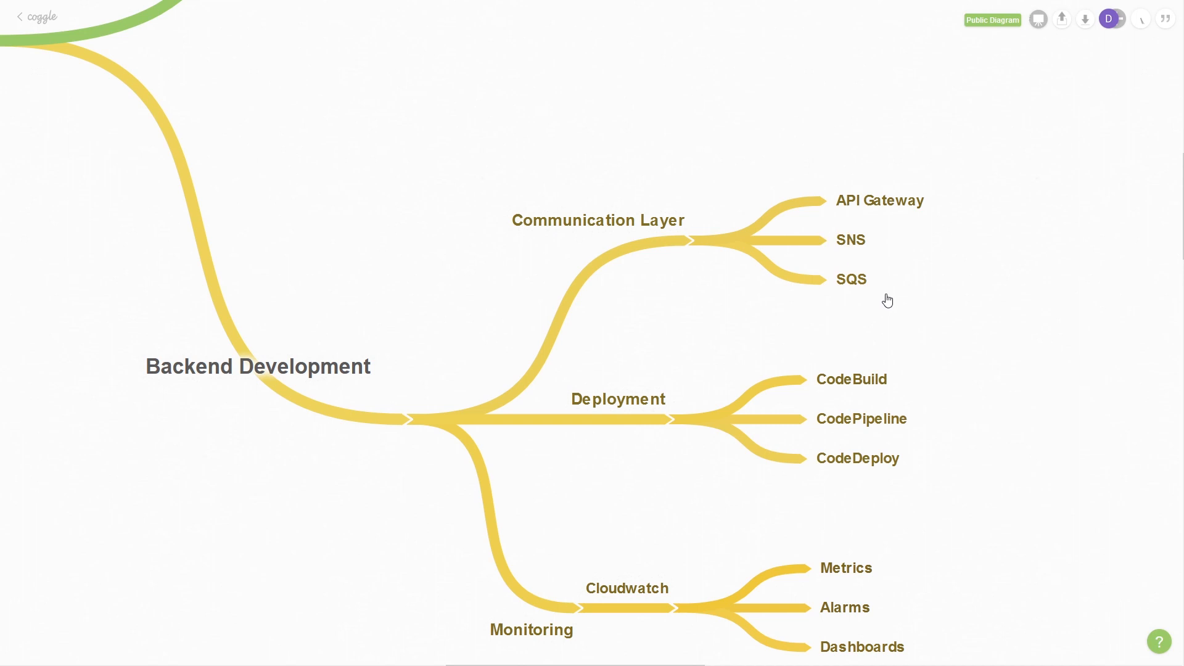
mouse_move(720, 308)
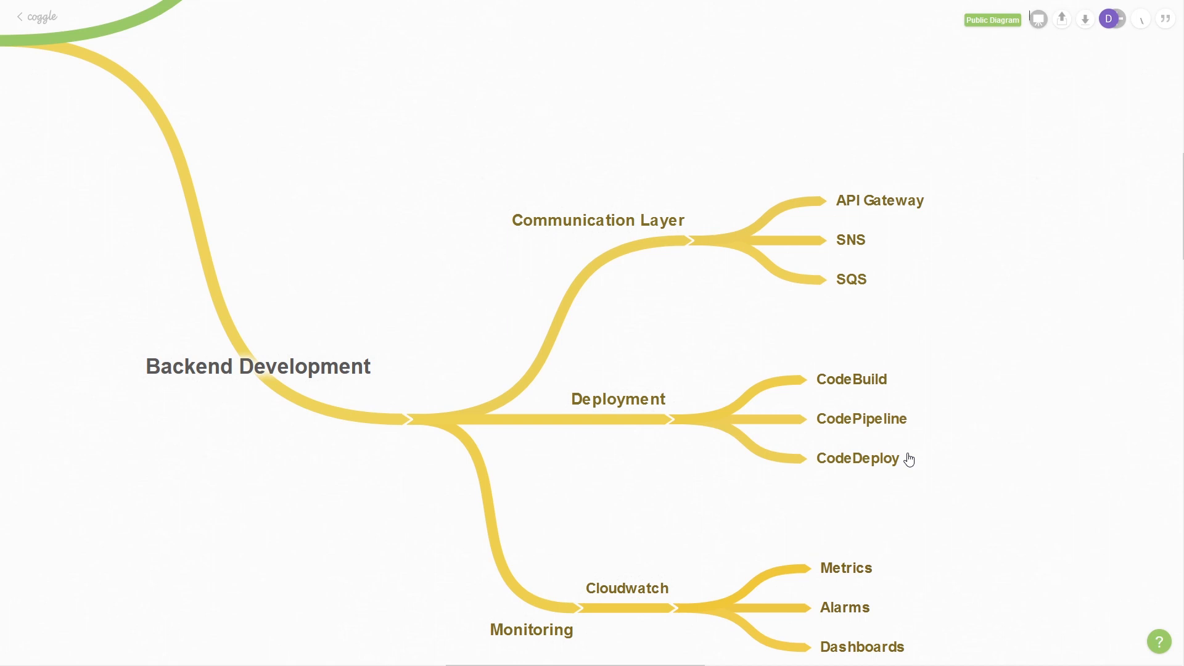
mouse_move(904, 408)
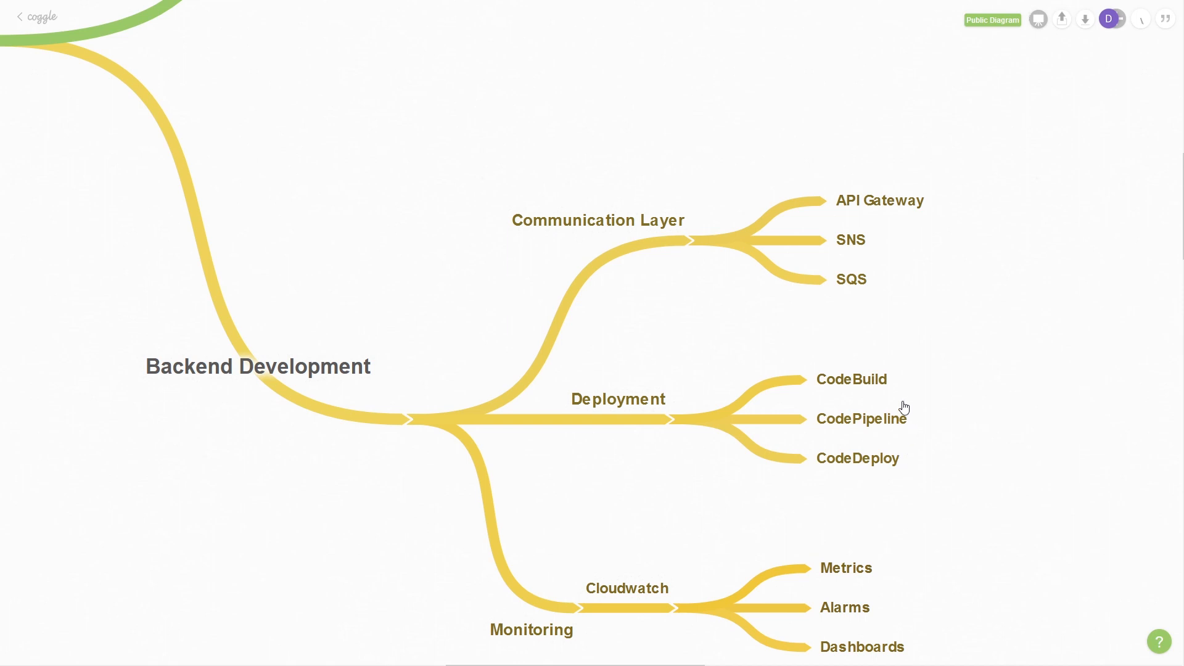
mouse_move(924, 428)
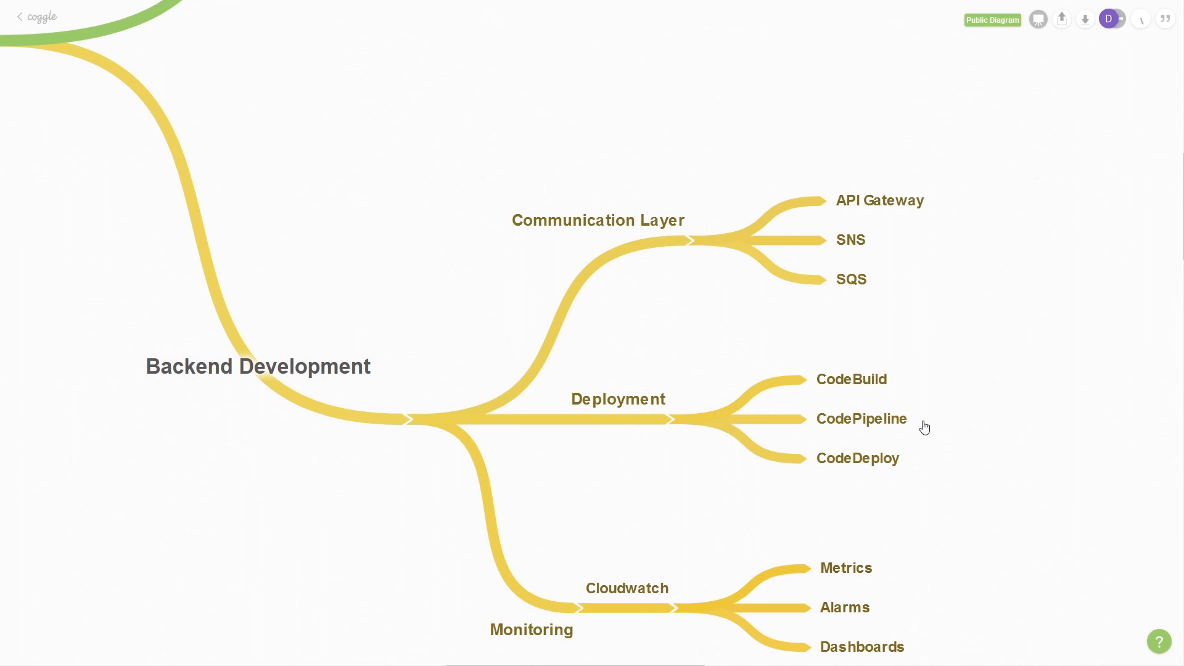
mouse_move(926, 431)
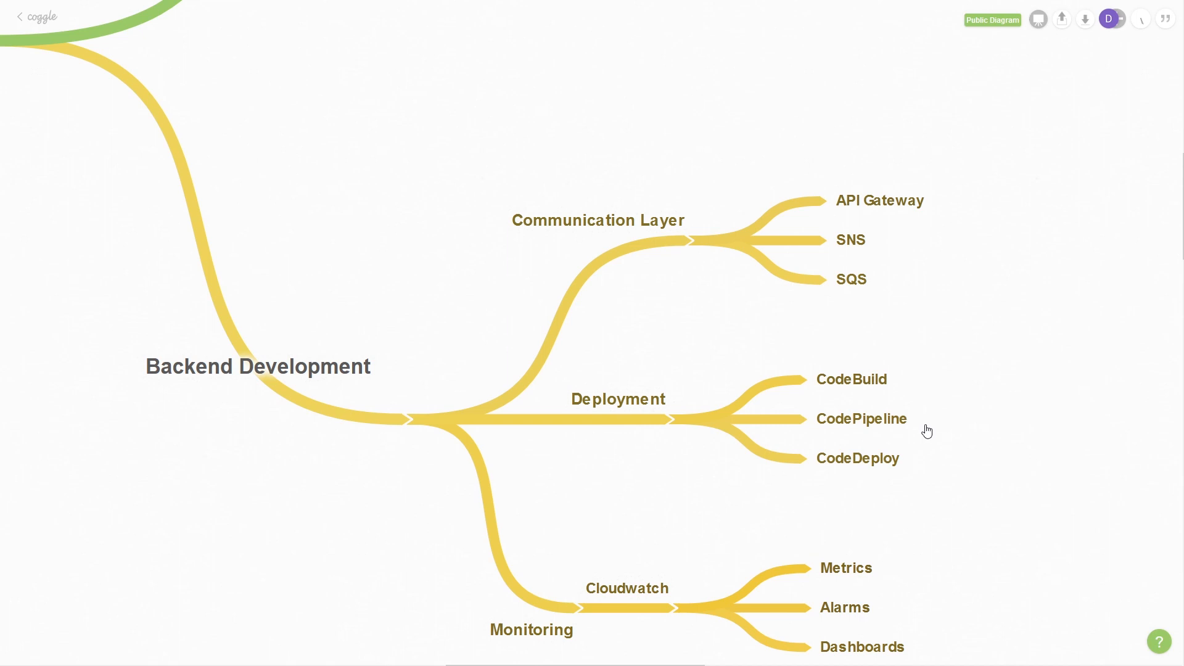
mouse_move(830, 487)
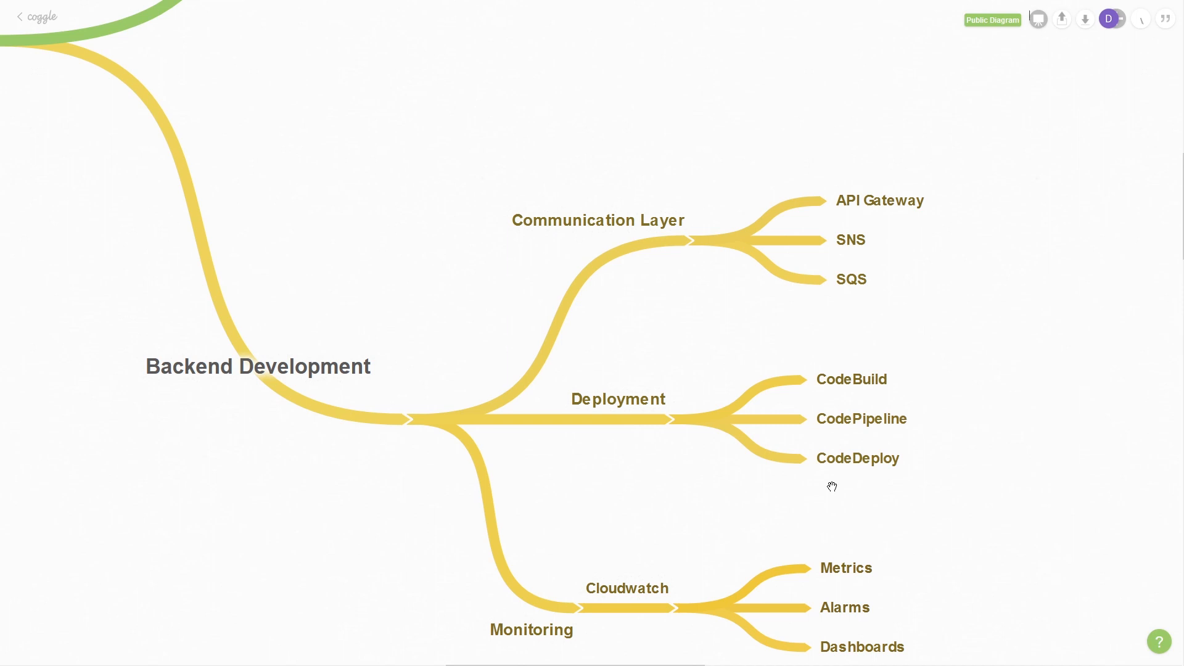
mouse_move(706, 455)
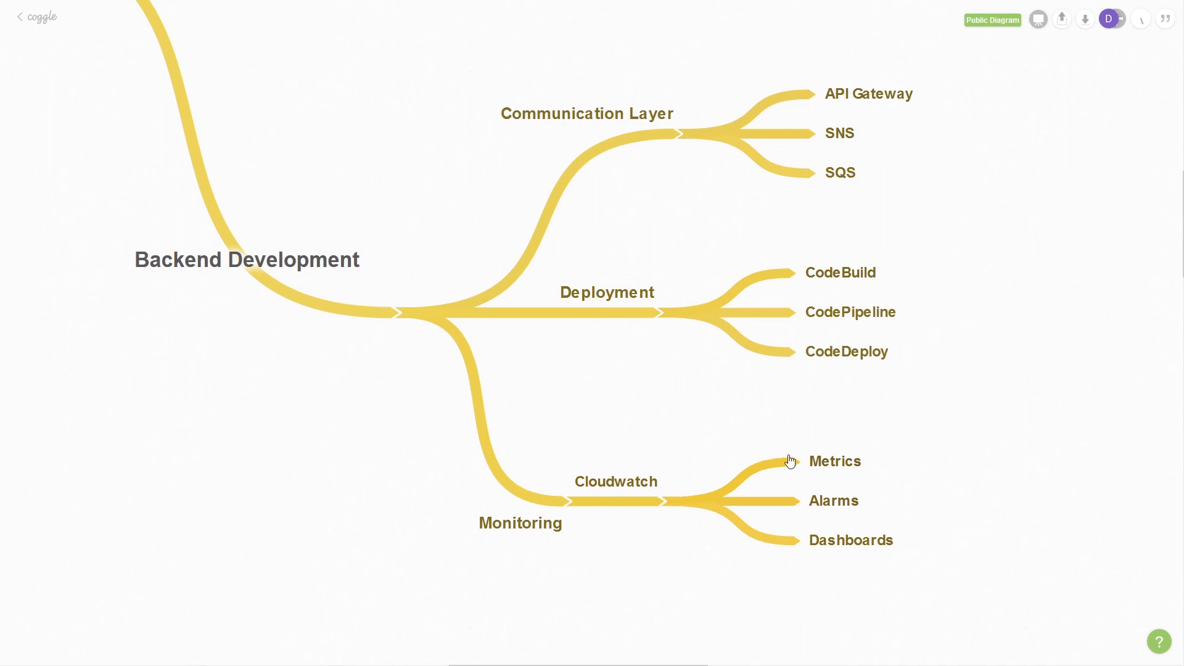
mouse_move(896, 466)
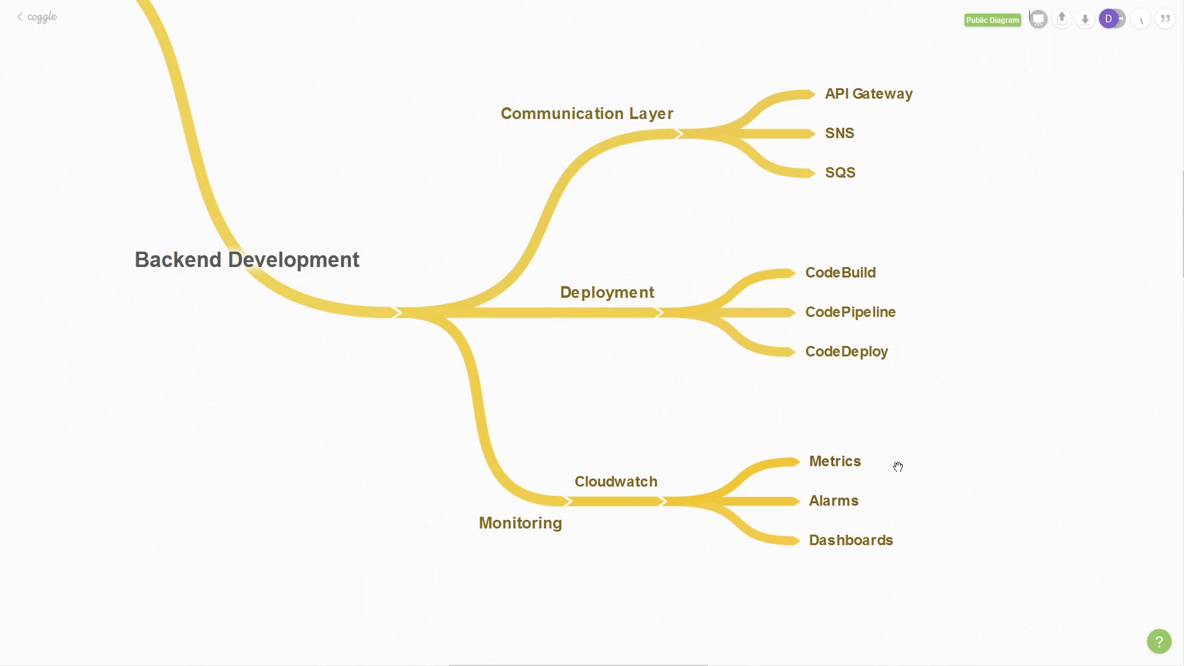
mouse_move(876, 516)
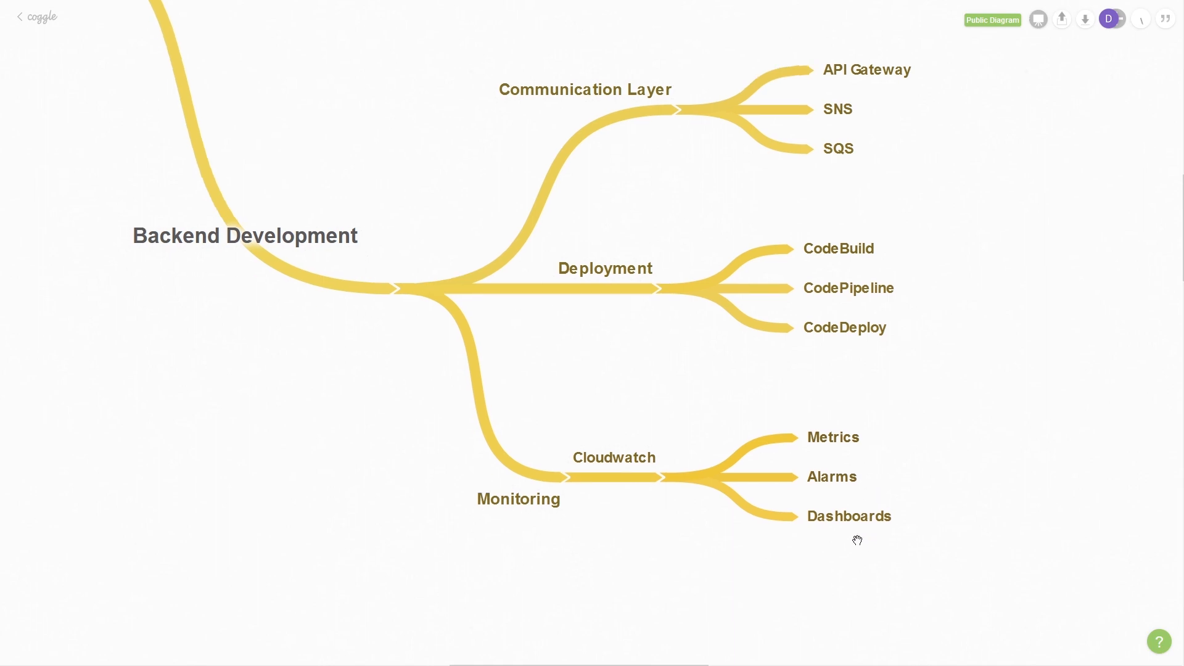
mouse_move(859, 536)
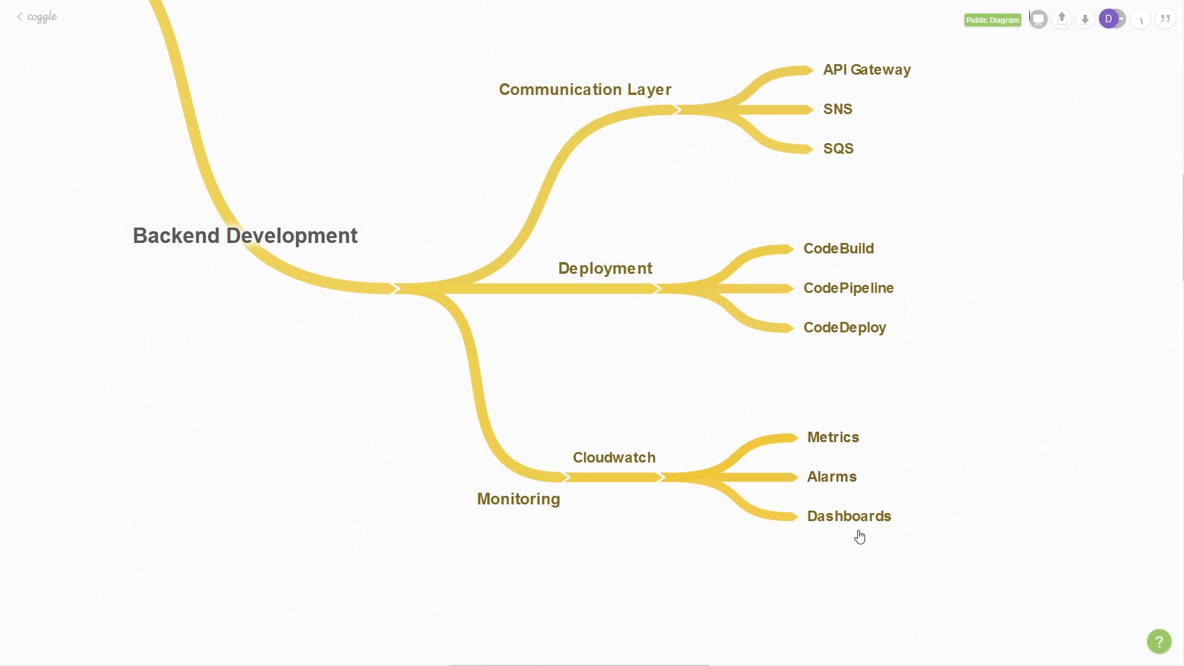
mouse_move(895, 555)
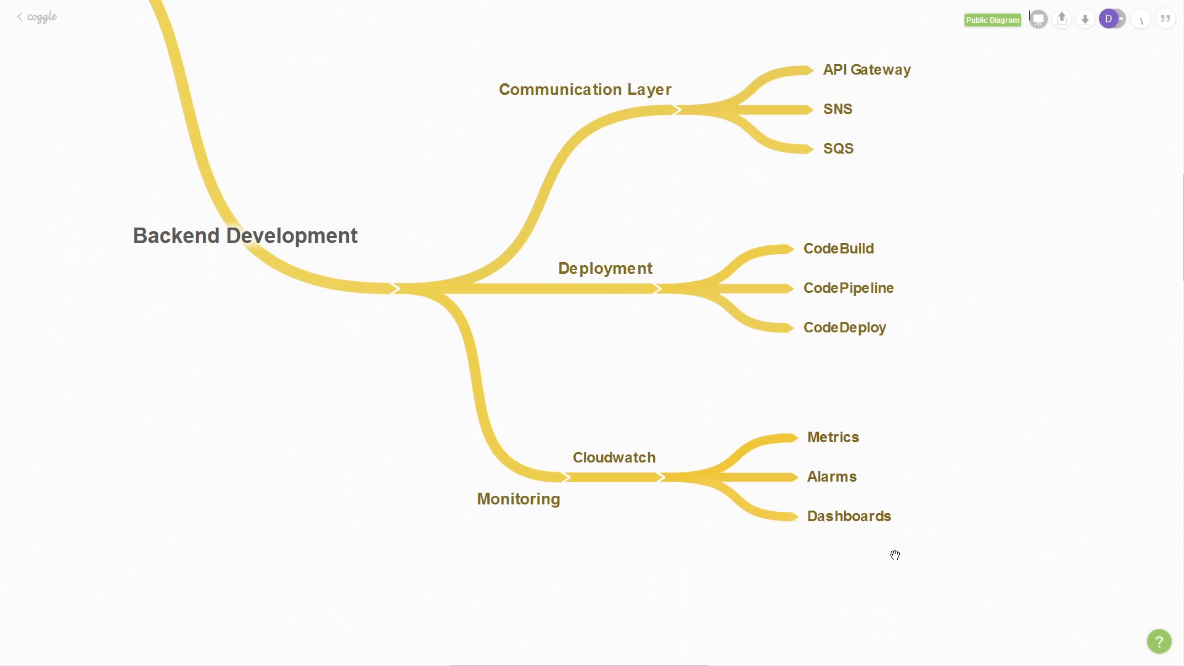
mouse_move(923, 549)
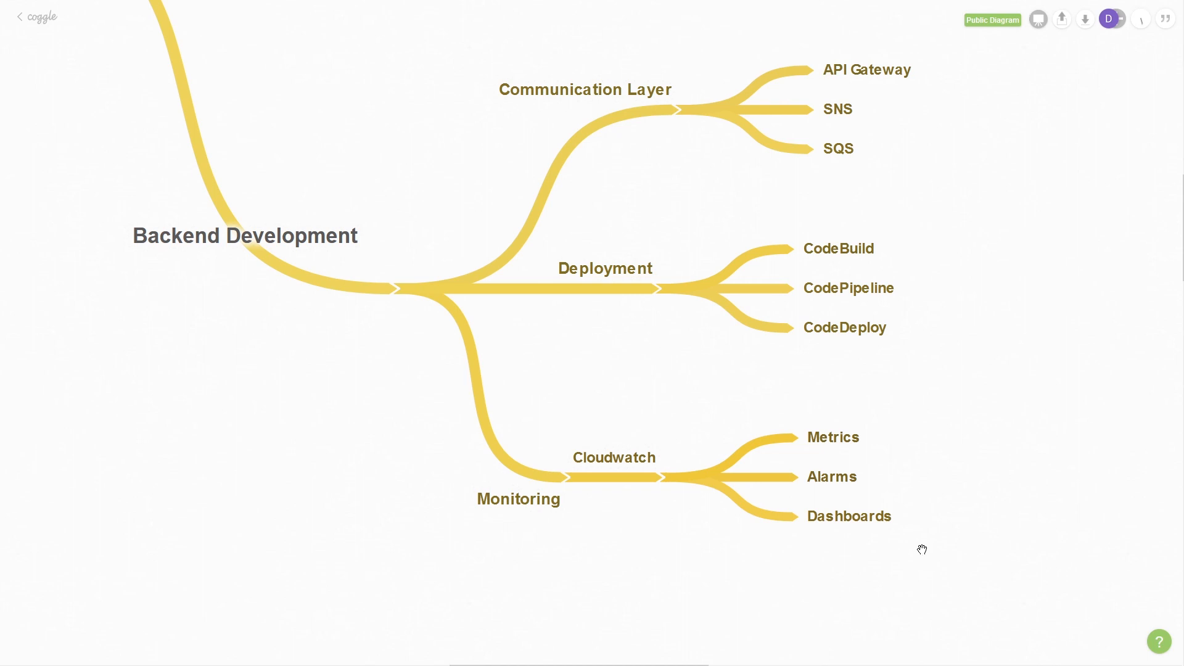
mouse_move(909, 548)
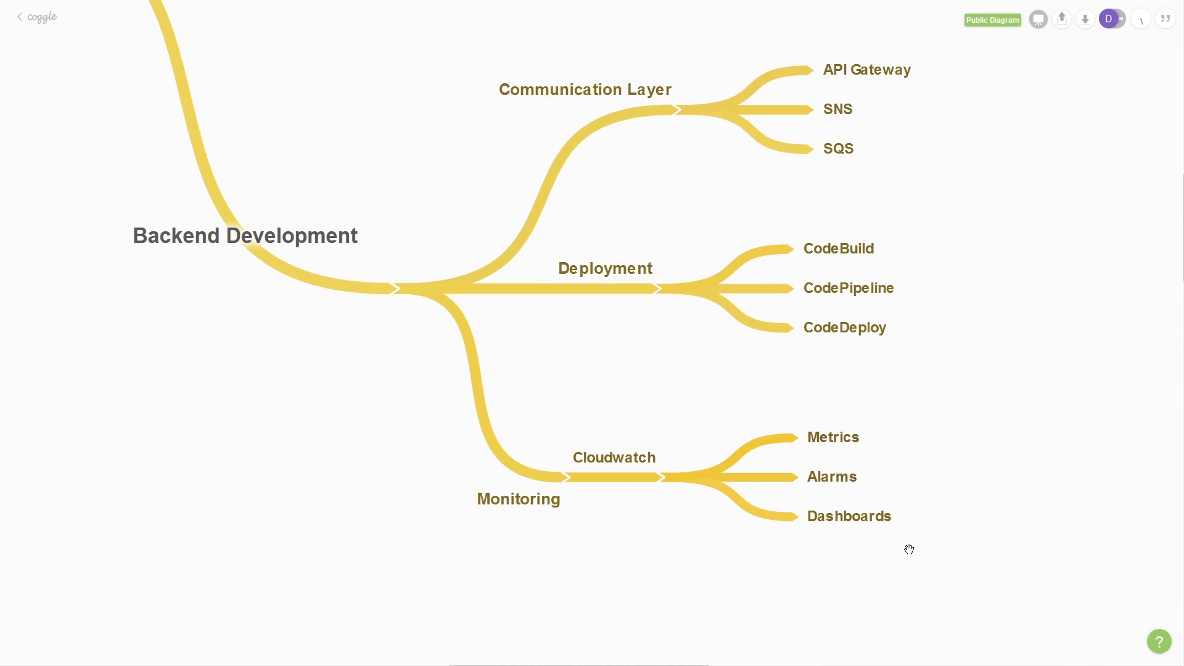
mouse_move(863, 545)
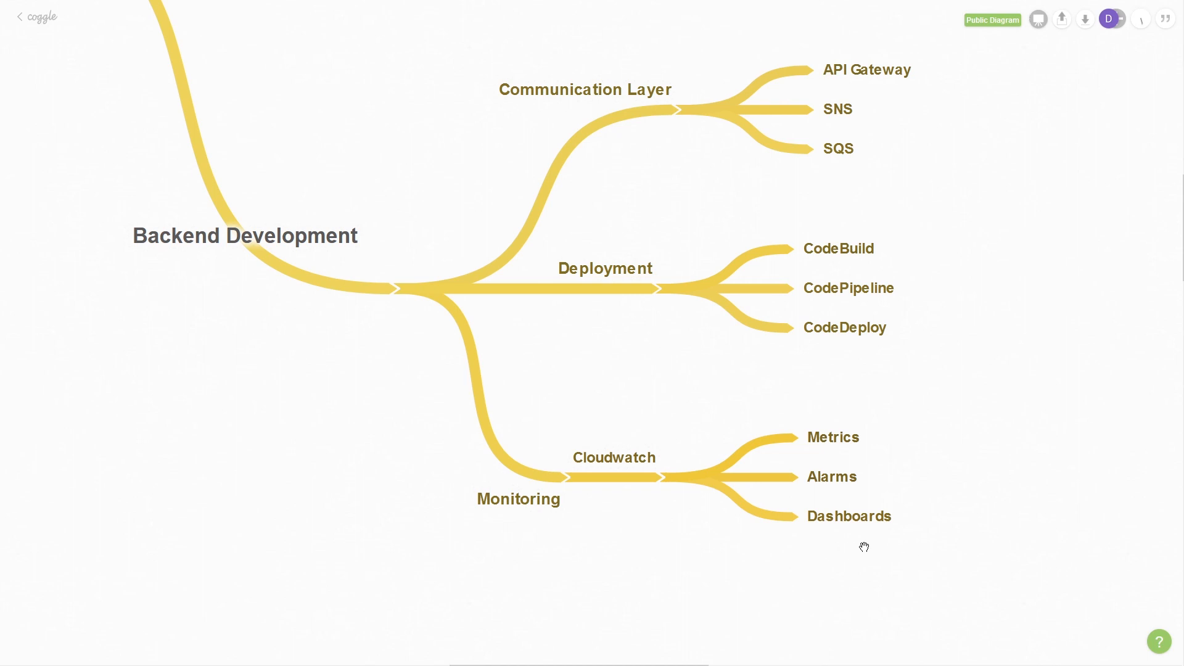
mouse_move(397, 180)
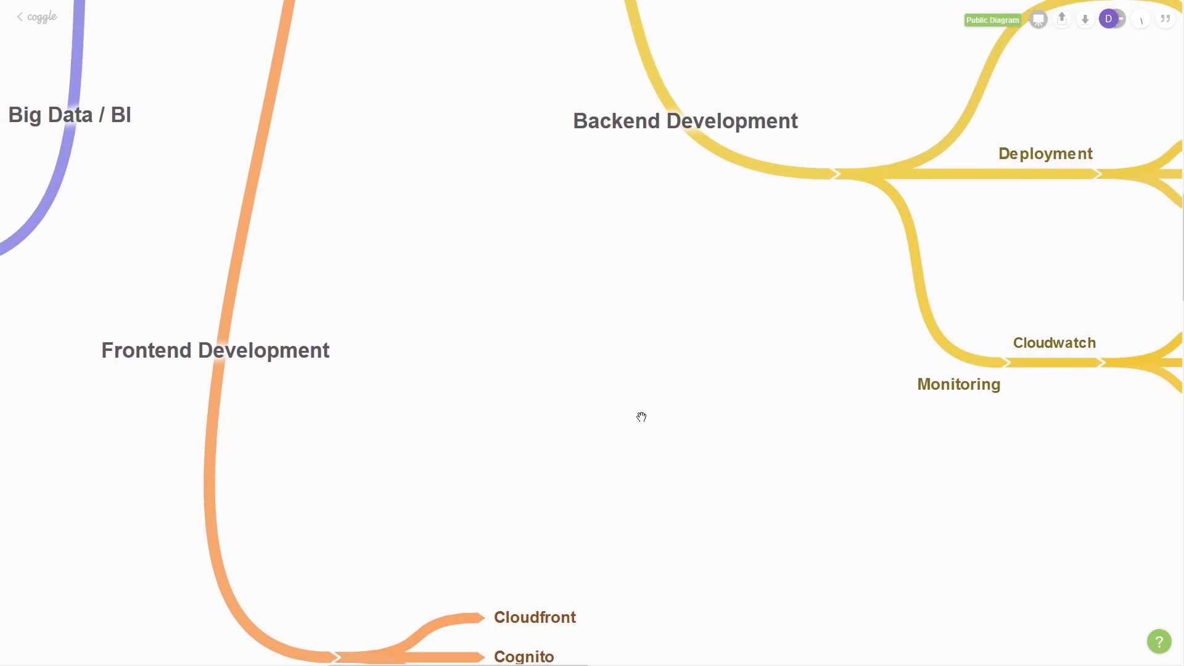
Step: Scroll the map to bring Frontend Development with Cloudfront, Cognito and Route53 into view
scroll("down", 3)
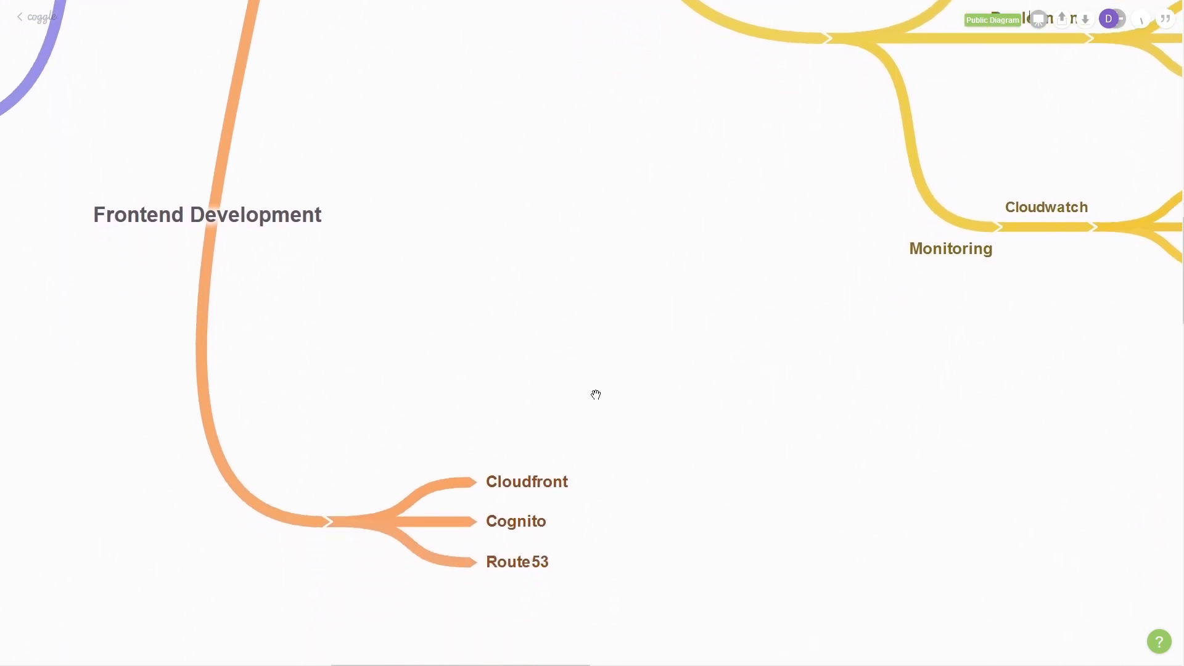
mouse_move(691, 515)
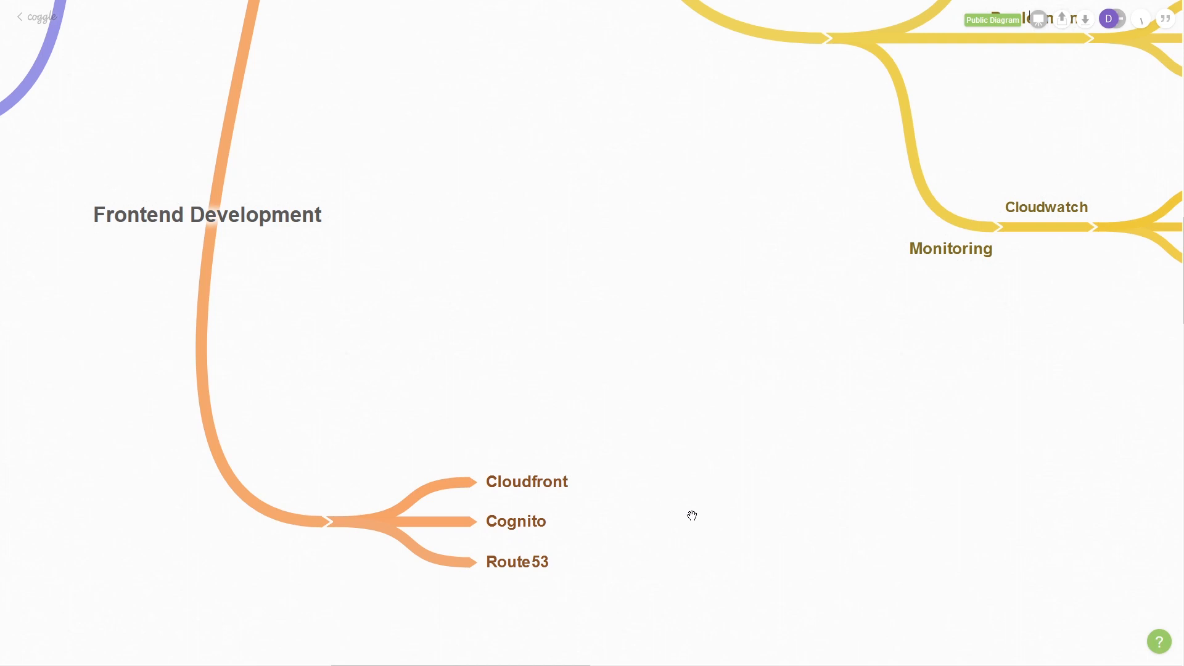
mouse_move(586, 523)
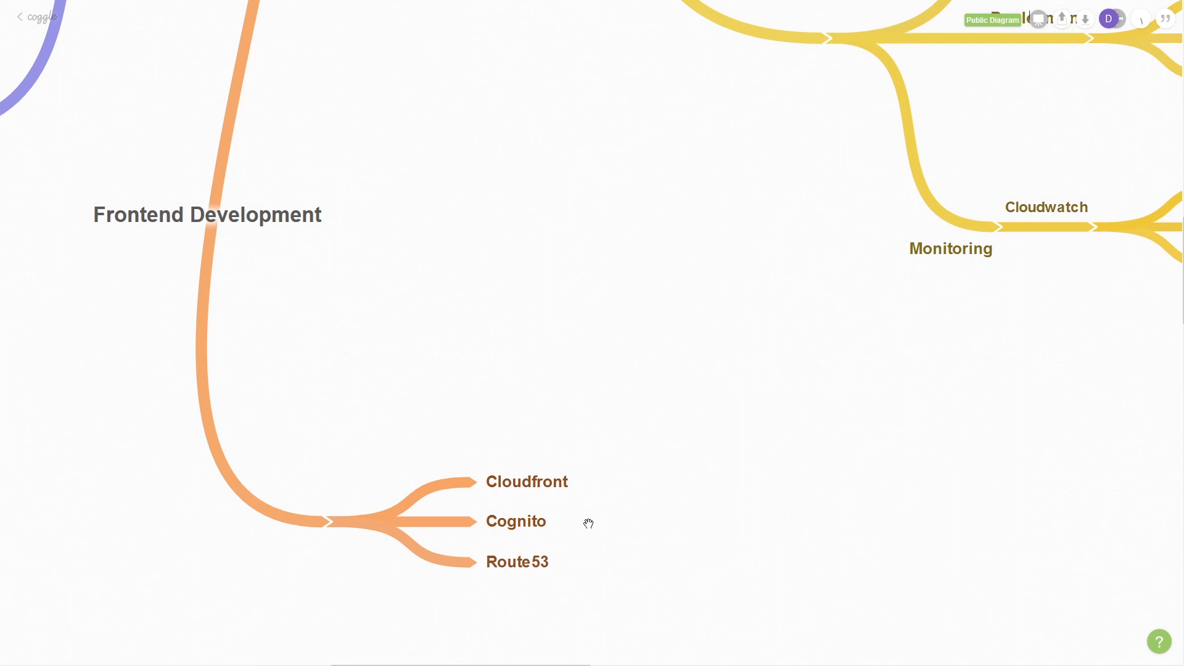
mouse_move(593, 541)
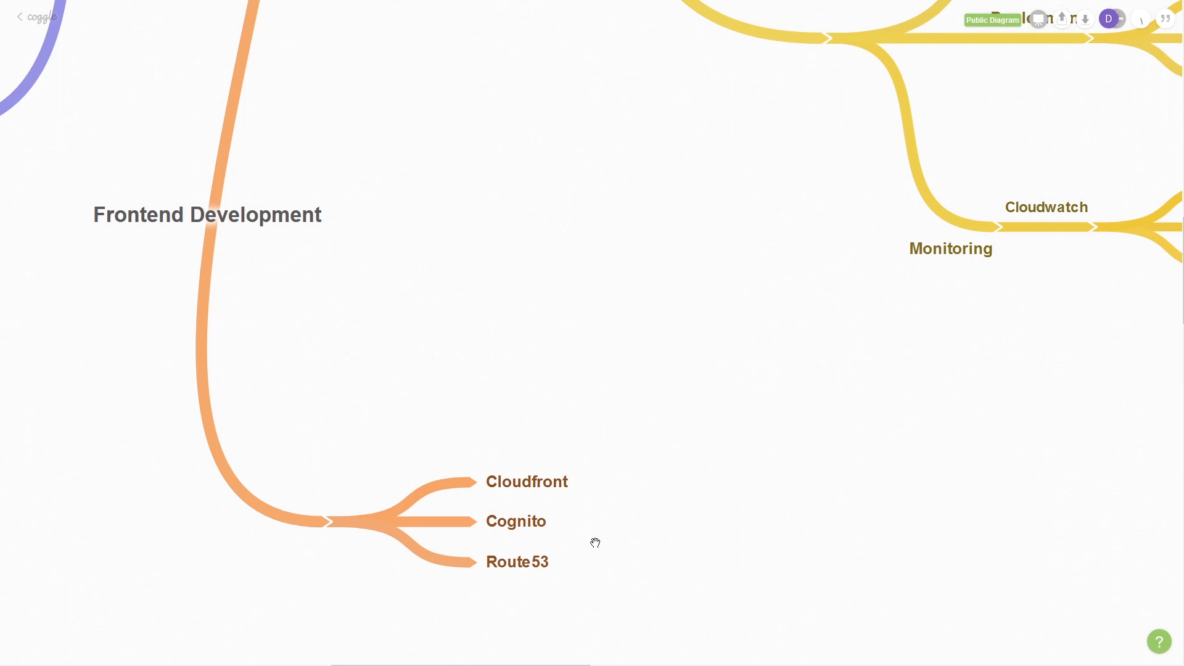
mouse_move(603, 535)
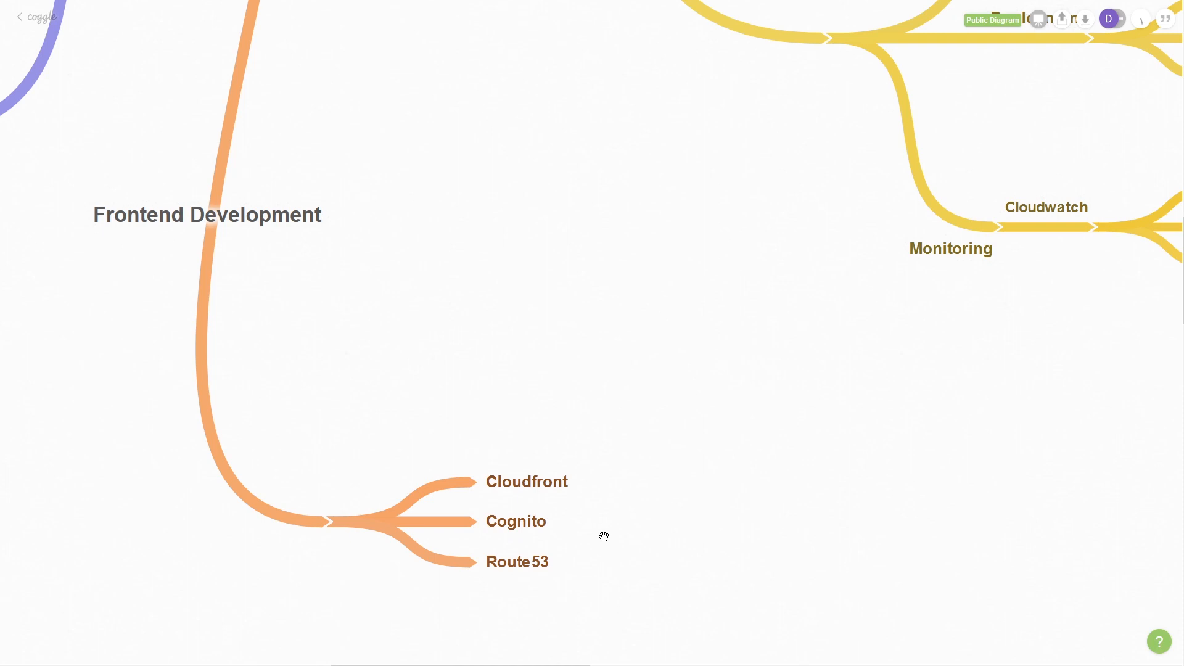
mouse_move(604, 533)
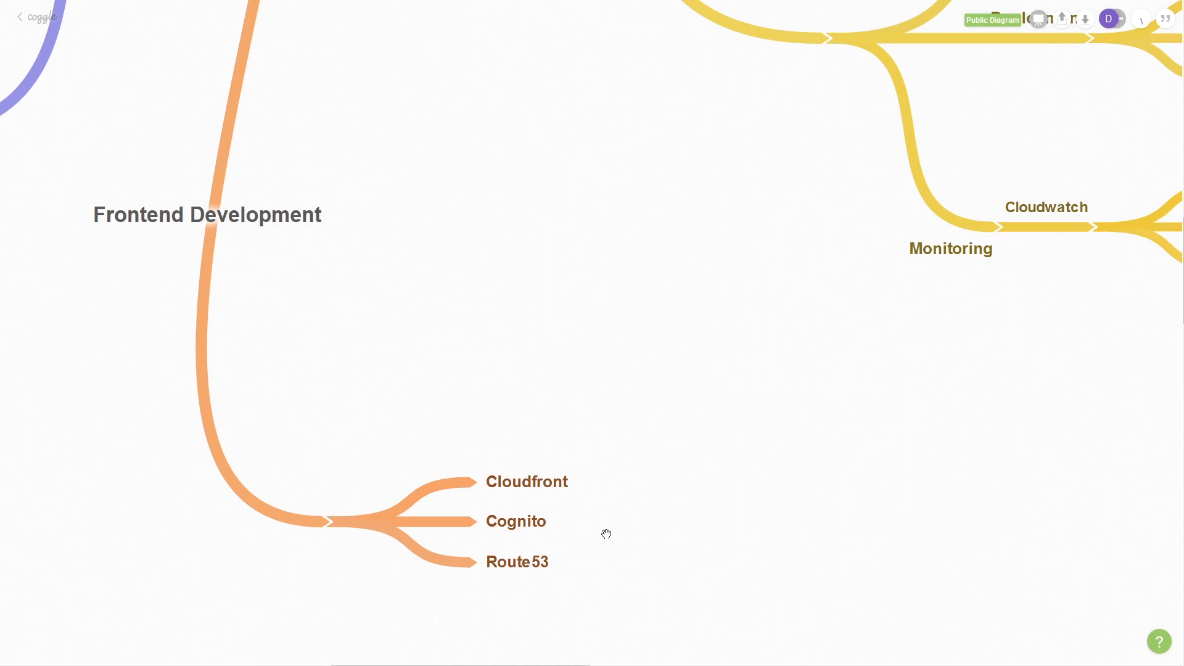
mouse_move(600, 536)
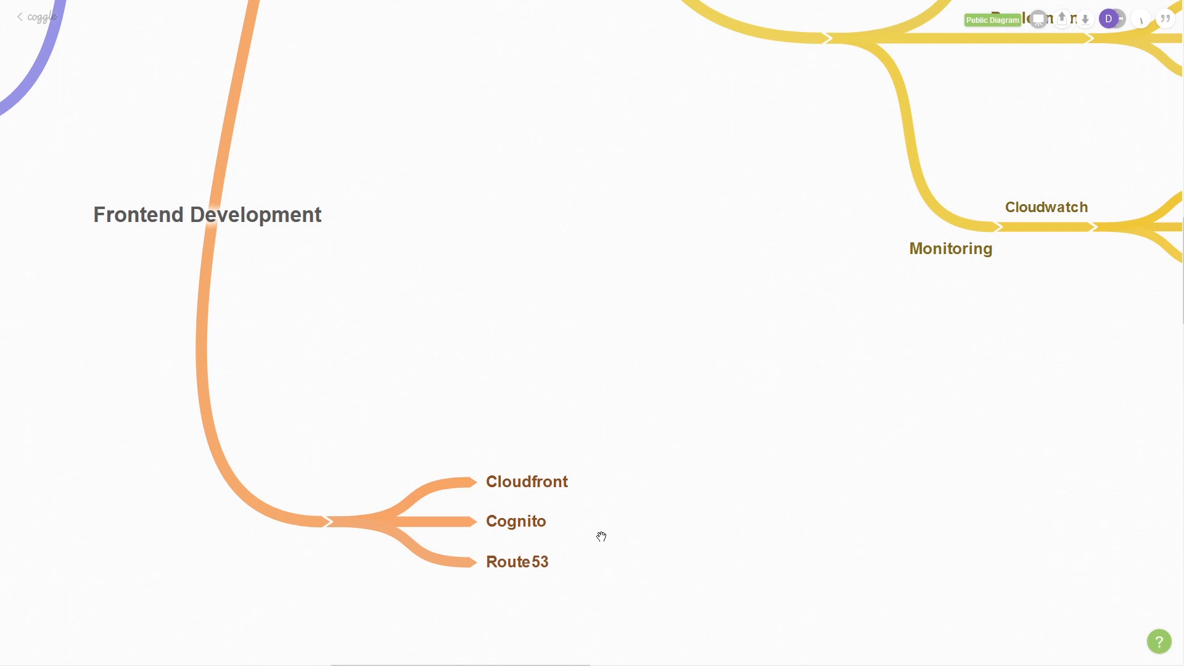
mouse_move(593, 539)
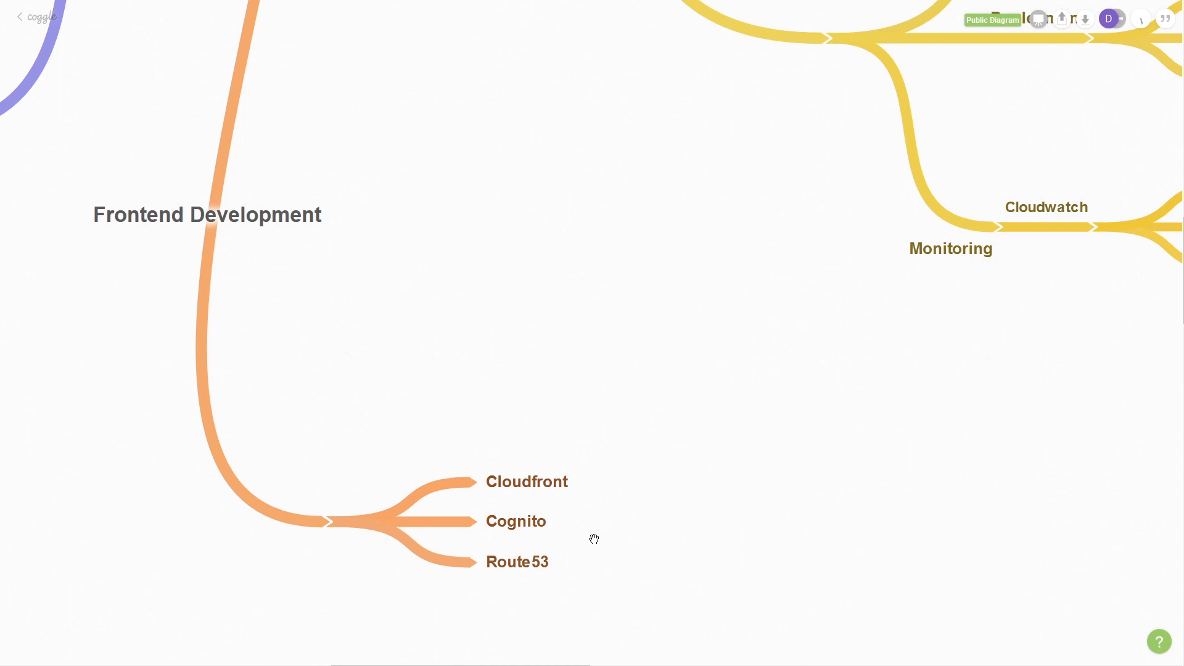
mouse_move(549, 585)
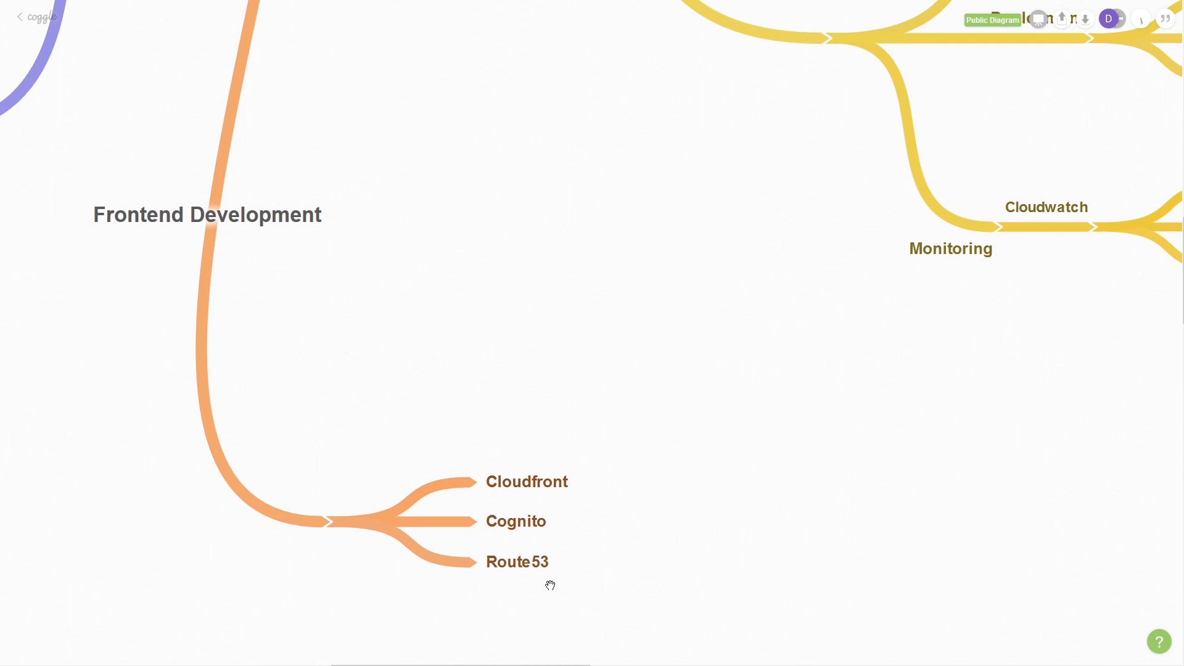
mouse_move(551, 585)
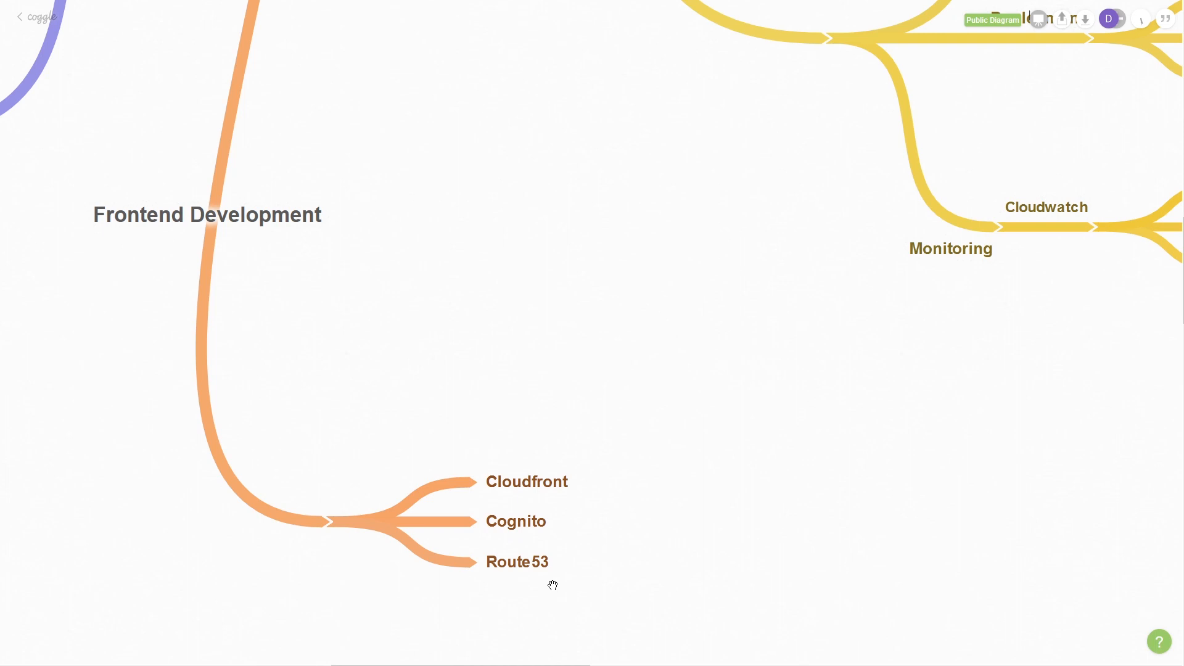
mouse_move(420, 495)
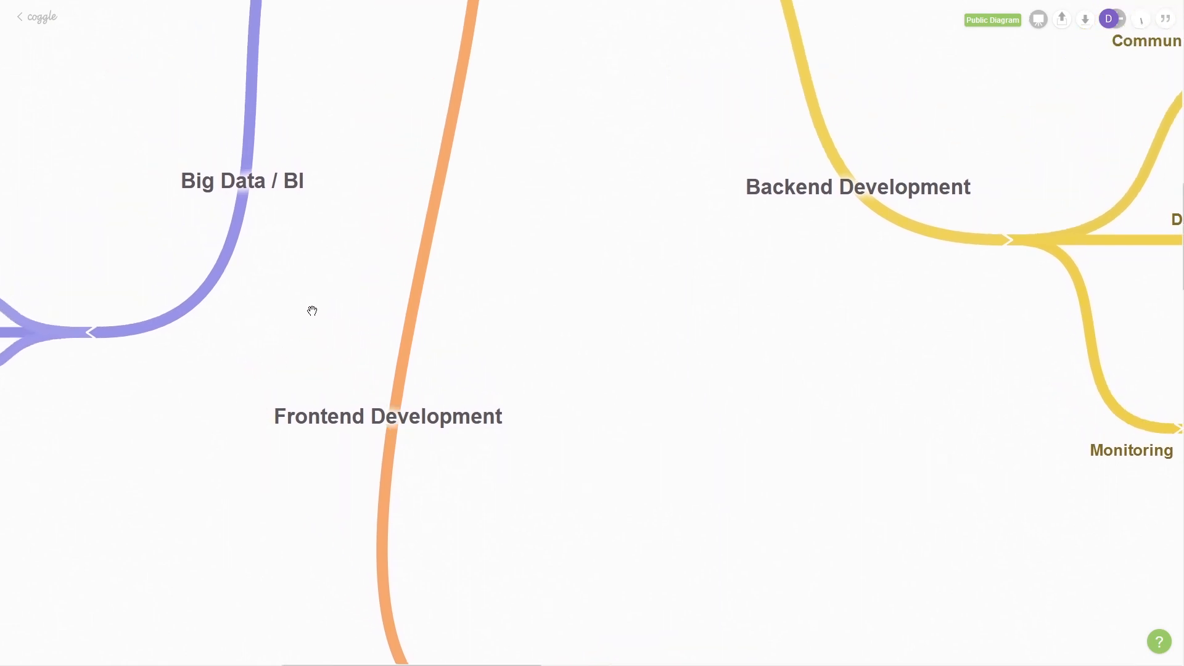
Step: Pan to centre the Big Data / BI branch showing Redshift, Athena and Kinesis
left_click_drag(312, 310, 431, 375)
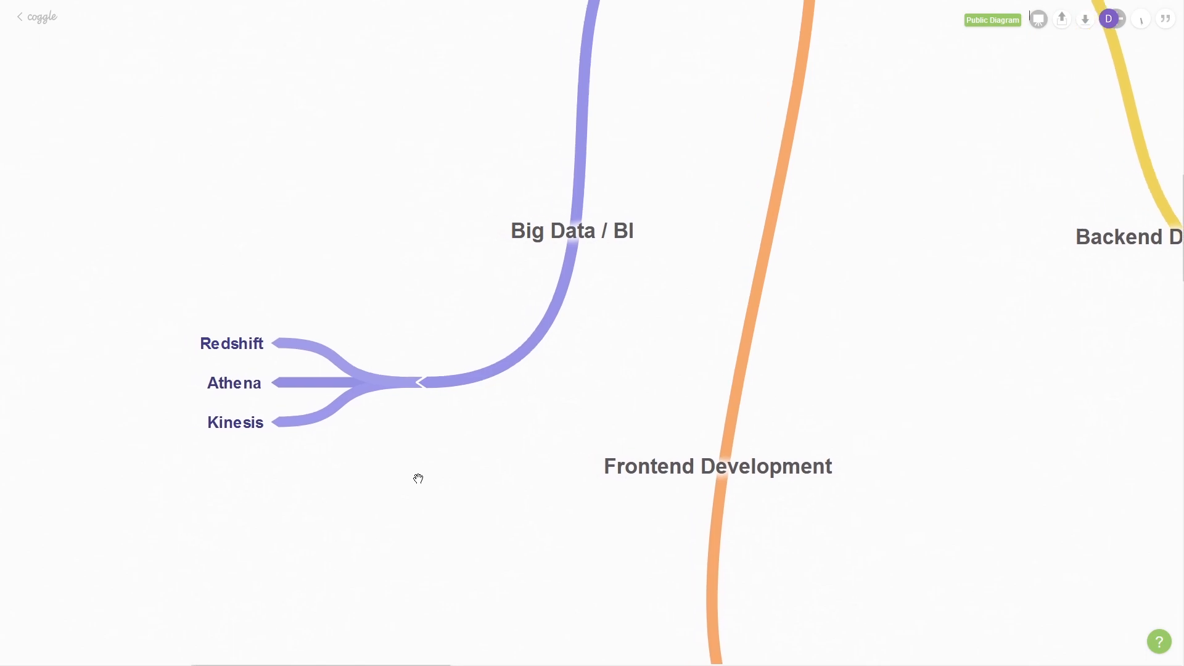
left_click_drag(417, 478, 565, 467)
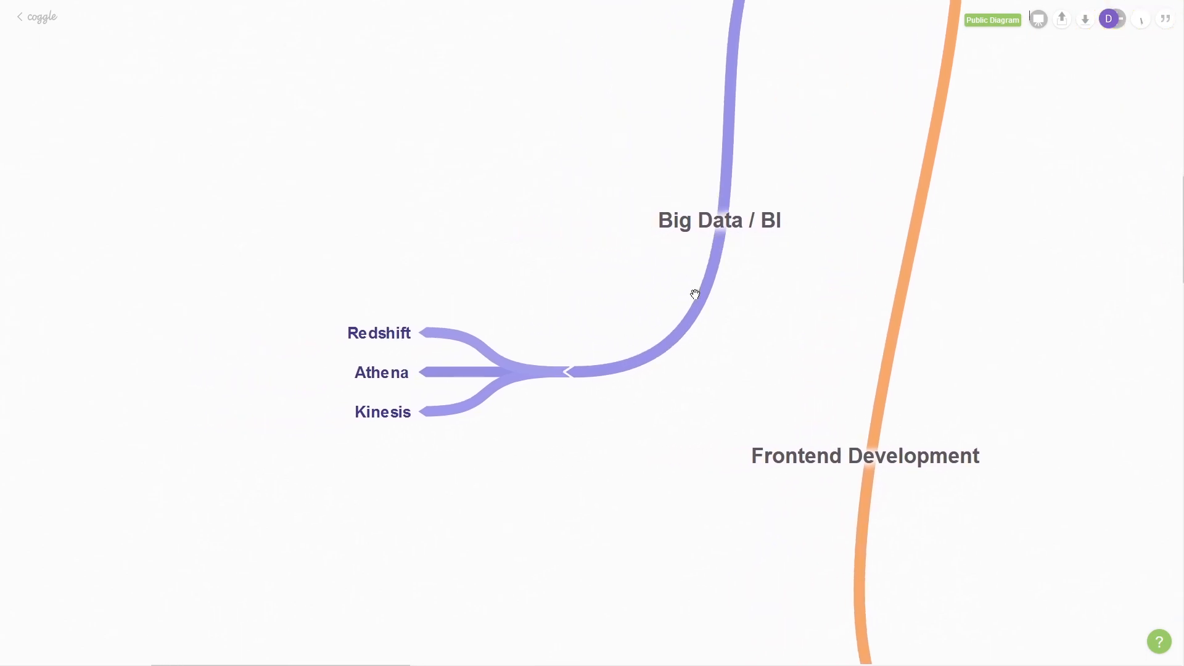
mouse_move(653, 426)
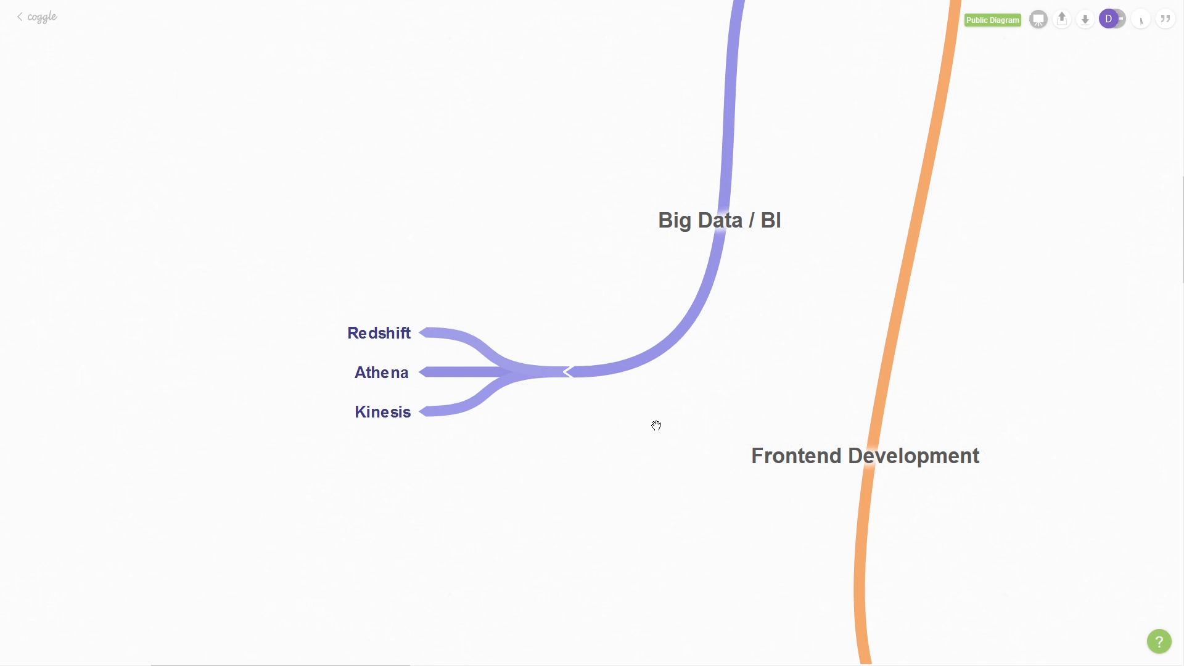
mouse_move(330, 342)
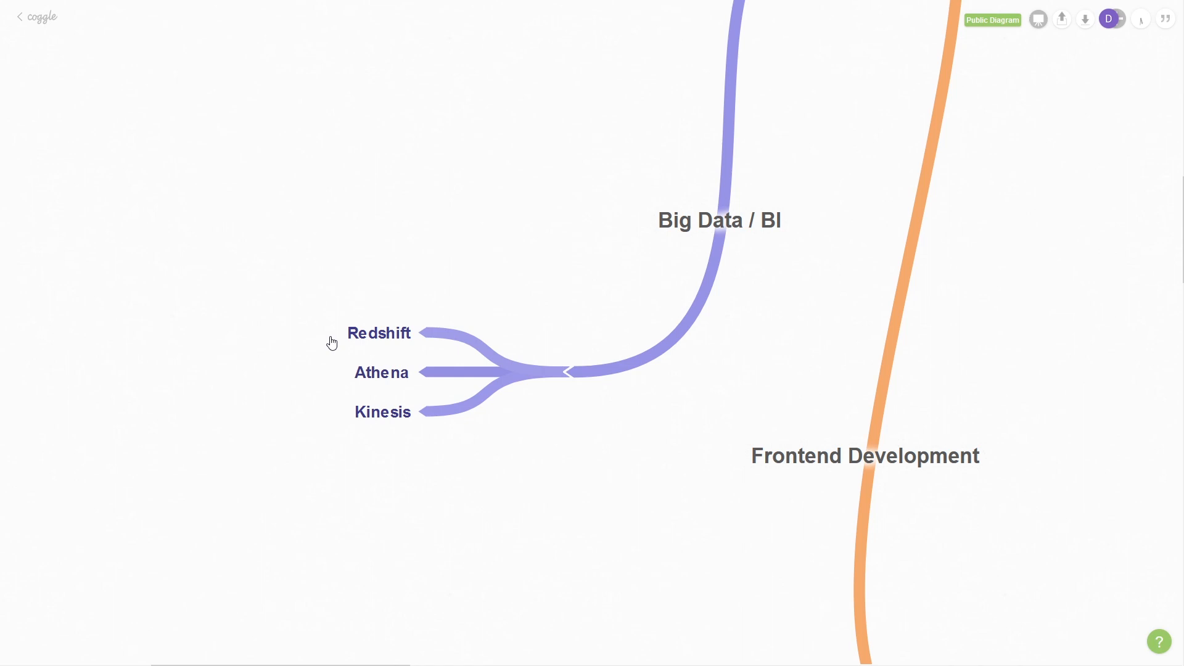
mouse_move(339, 381)
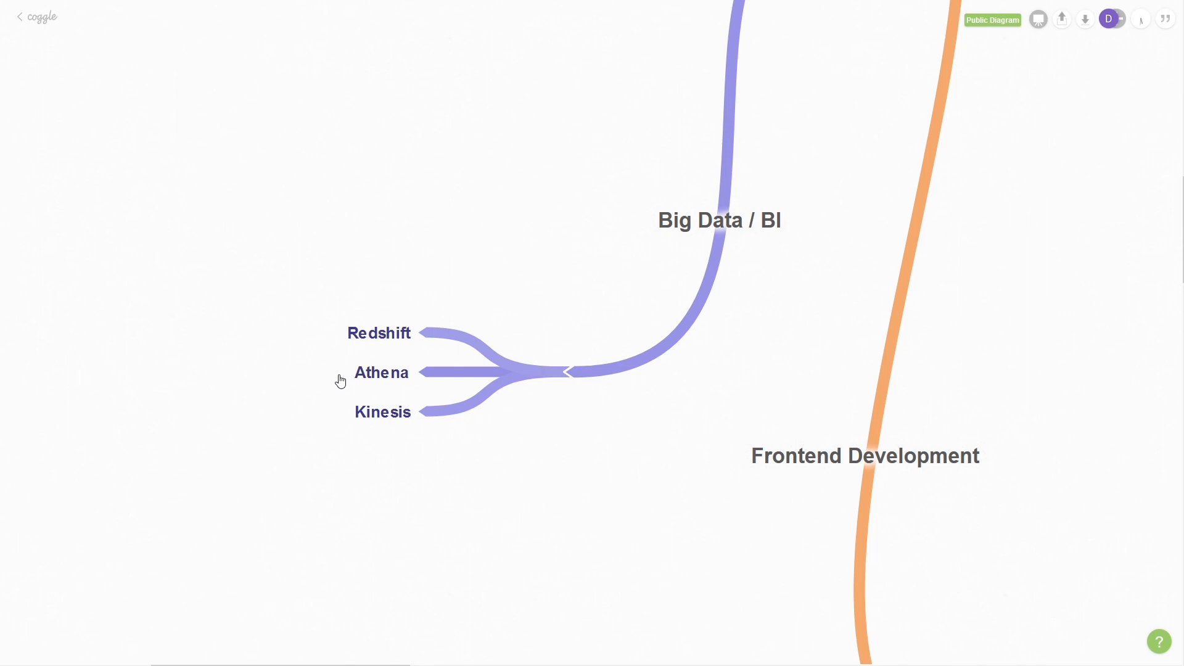
mouse_move(334, 416)
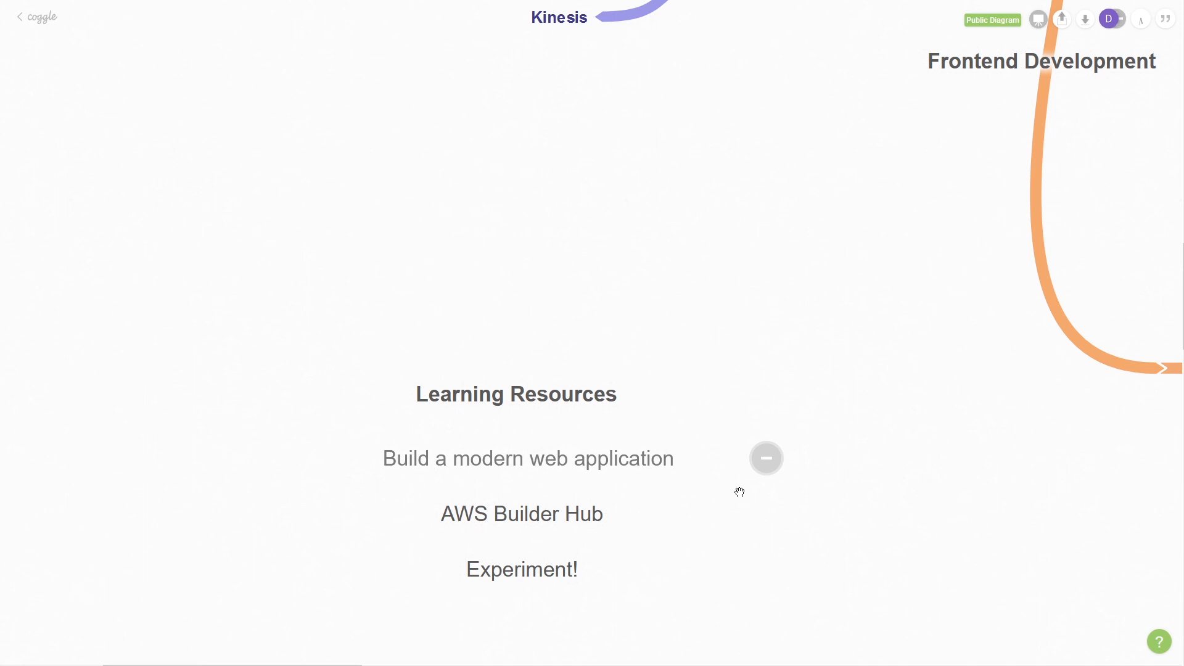
mouse_move(689, 527)
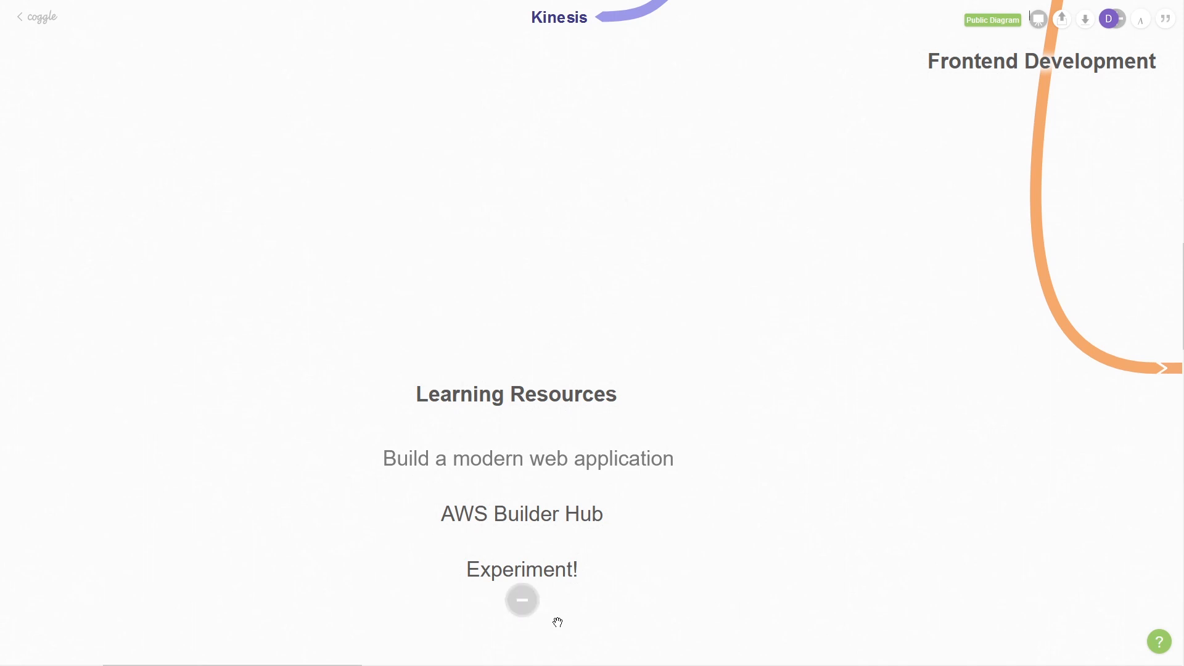
mouse_move(604, 615)
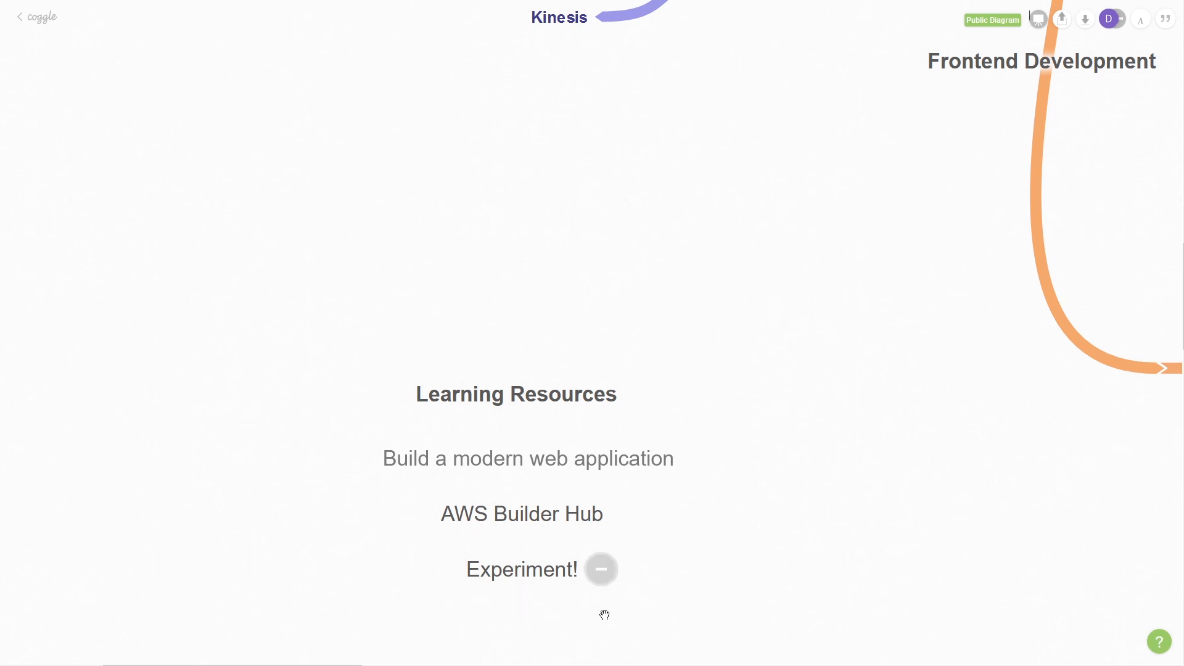